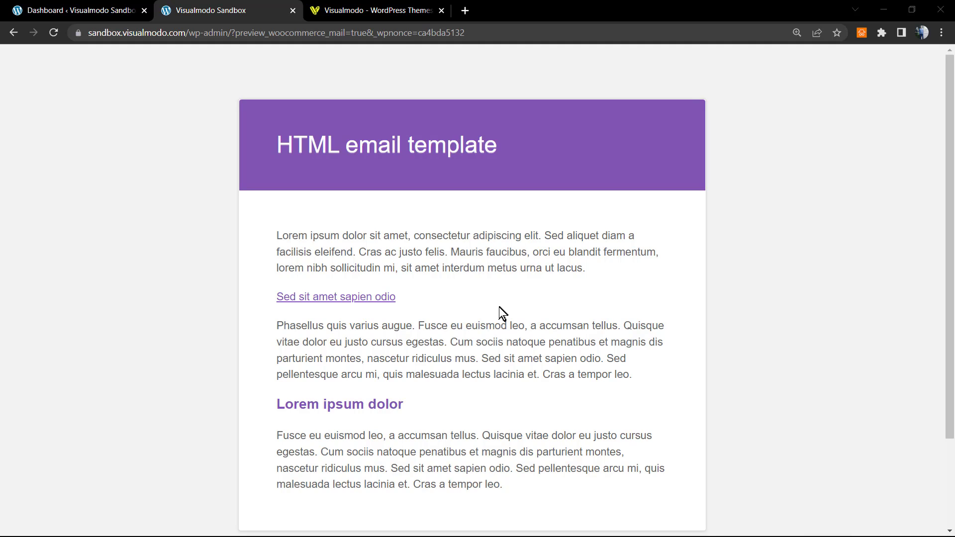
mouse_move(499, 314)
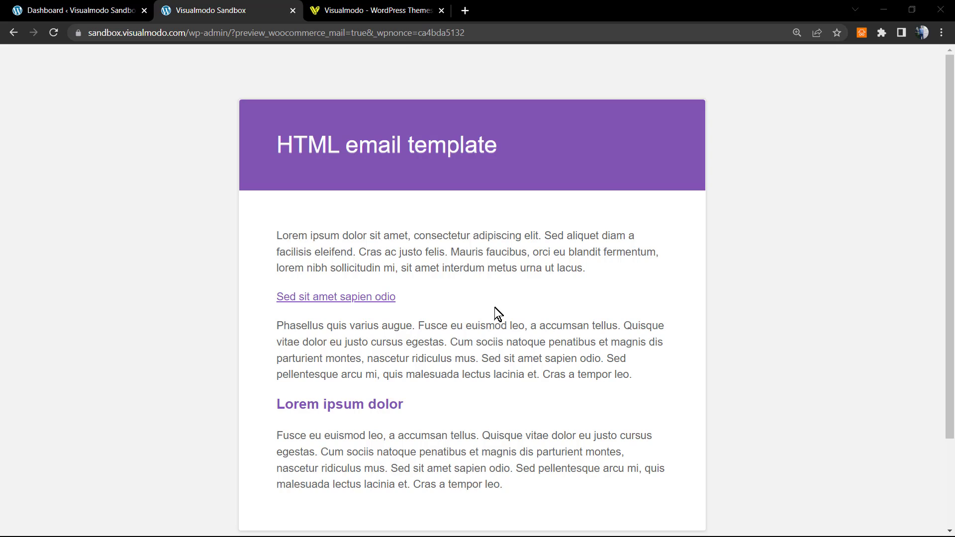
mouse_move(448, 300)
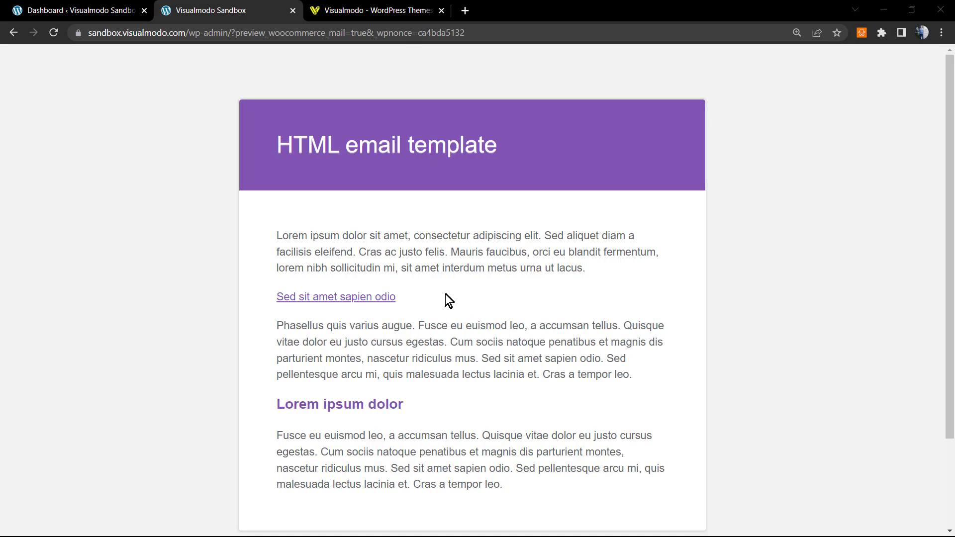
Step: Inspect the footer site title text on the current page, clearing and reselecting its highlight
scroll("down", 3)
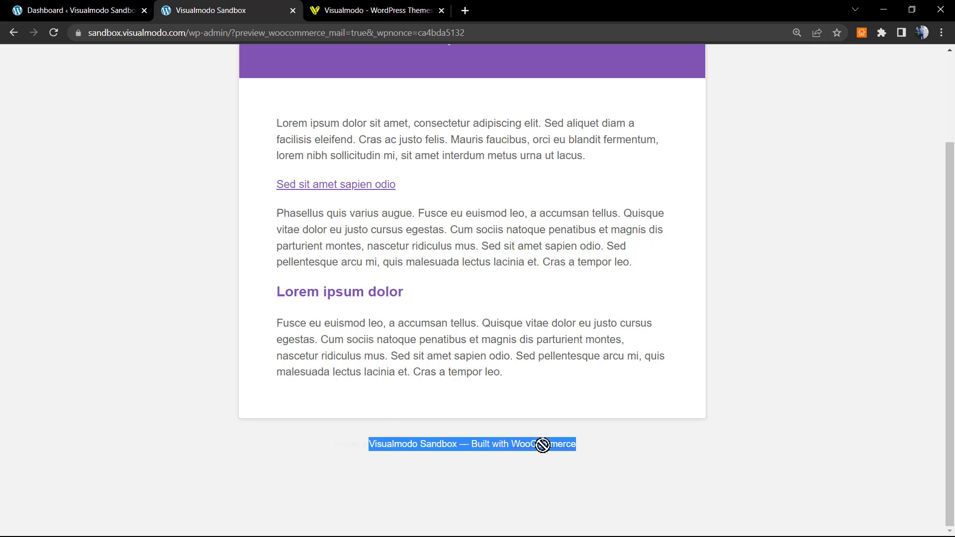
left_click(471, 444)
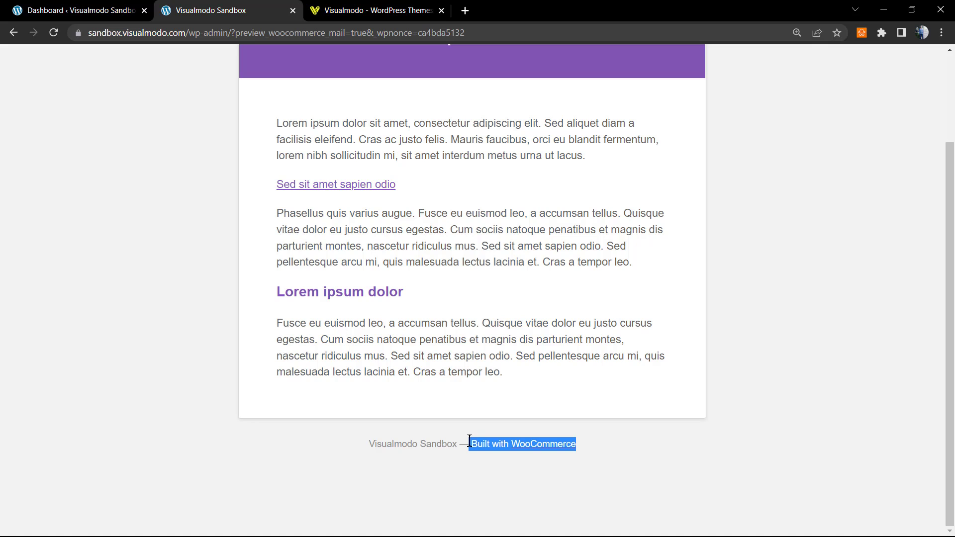
scroll("up", 3)
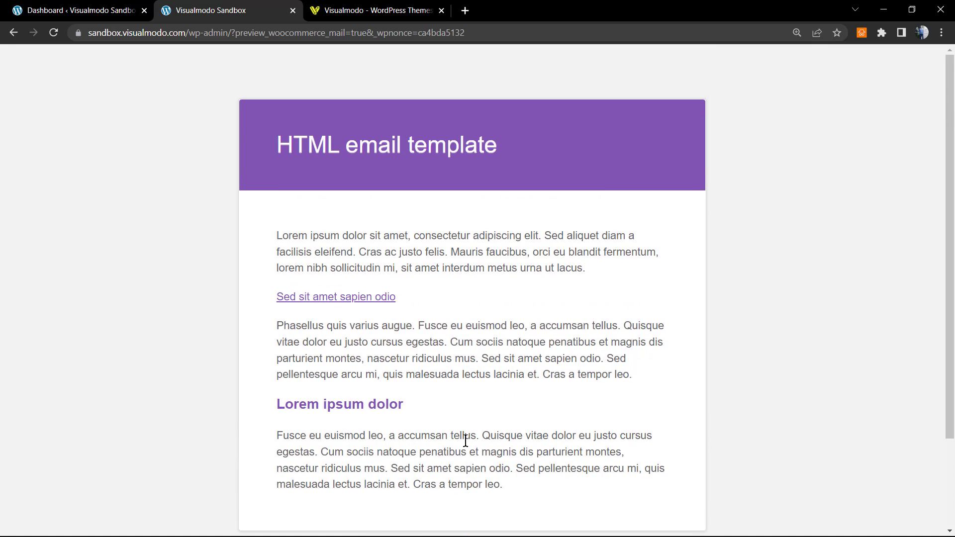
mouse_move(420, 335)
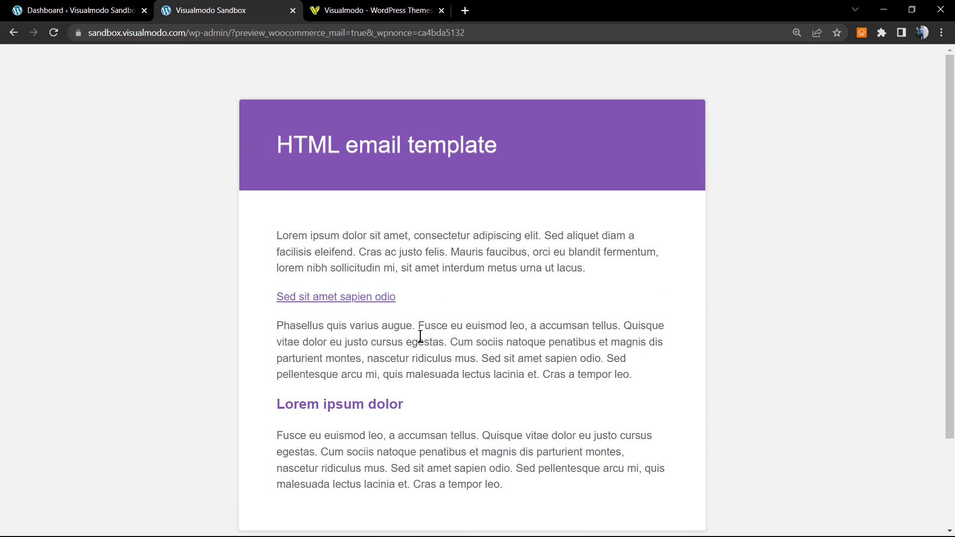
scroll("down", 3)
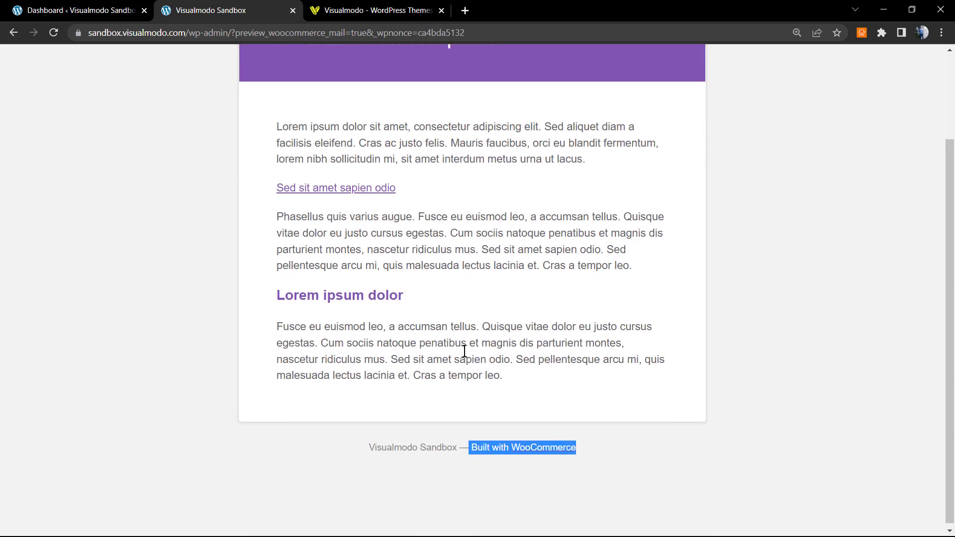
scroll("up", 3)
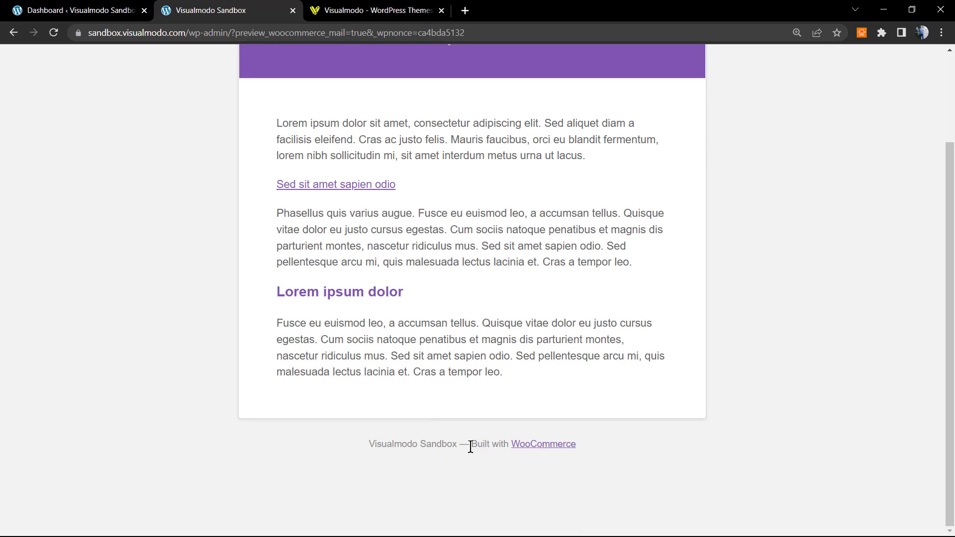
mouse_move(364, 450)
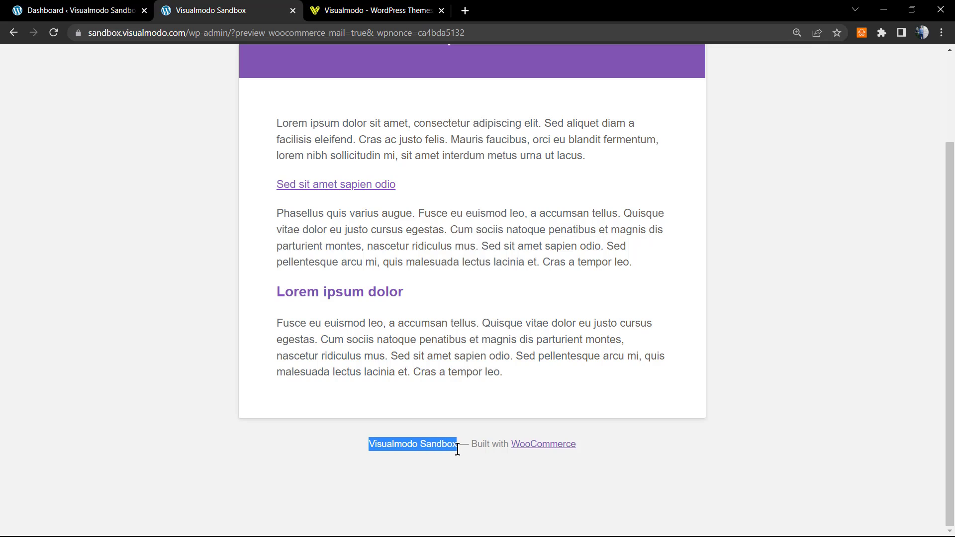
left_click(430, 443)
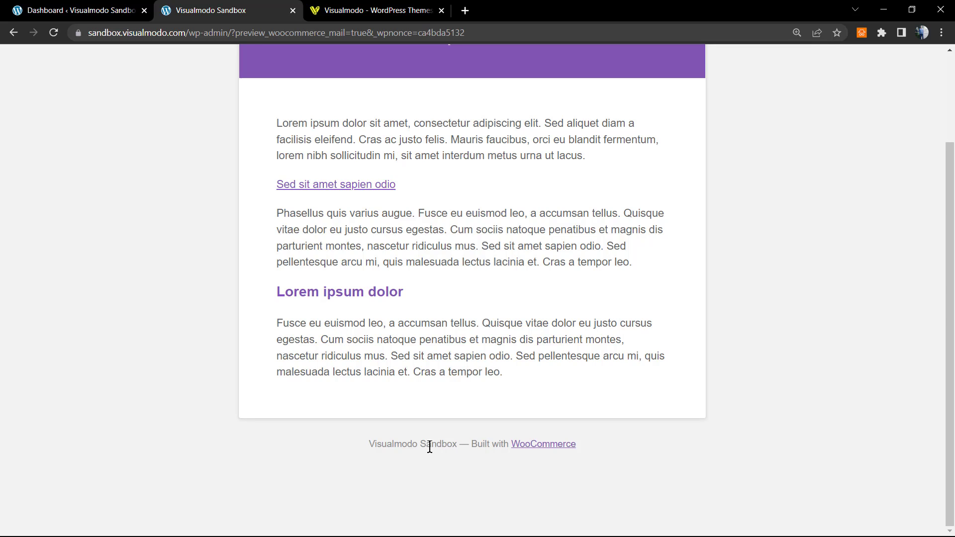
double_click(489, 443)
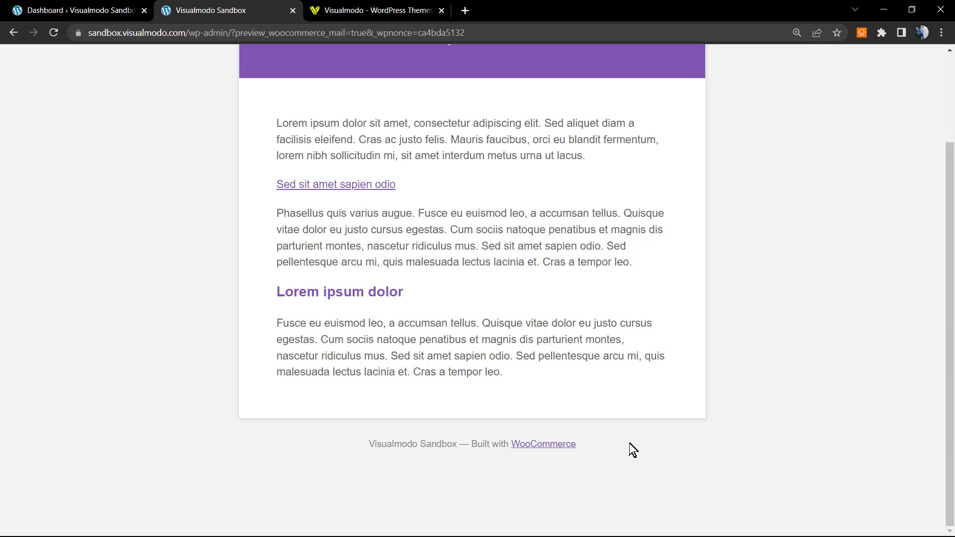
mouse_move(537, 444)
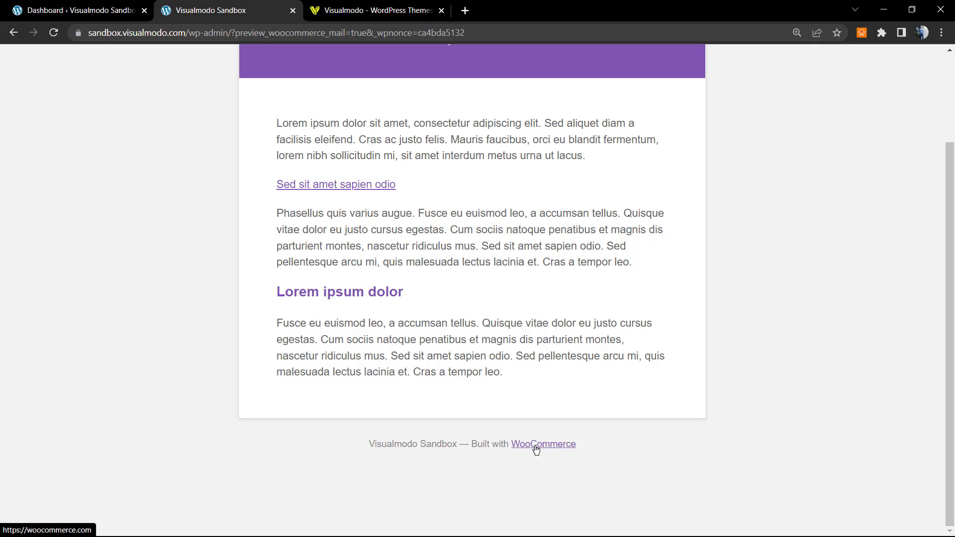
mouse_move(392, 360)
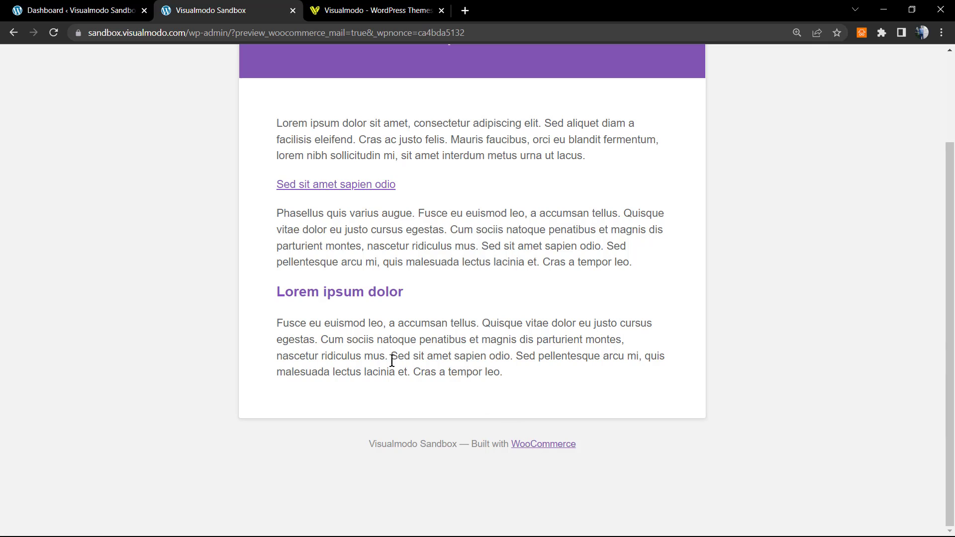
mouse_move(381, 372)
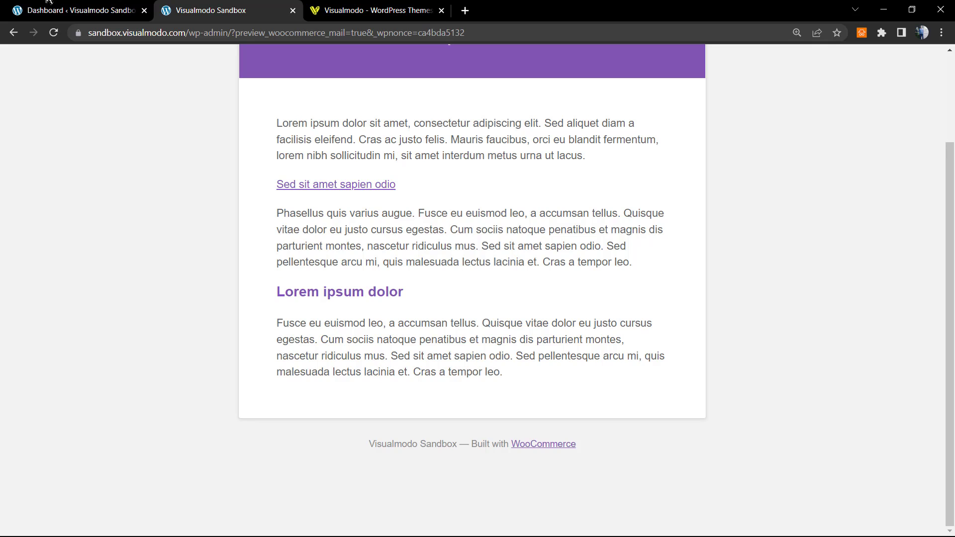
Step: Return to the WordPress dashboard and go to WooCommerce Settings from the admin menu
left_click(73, 10)
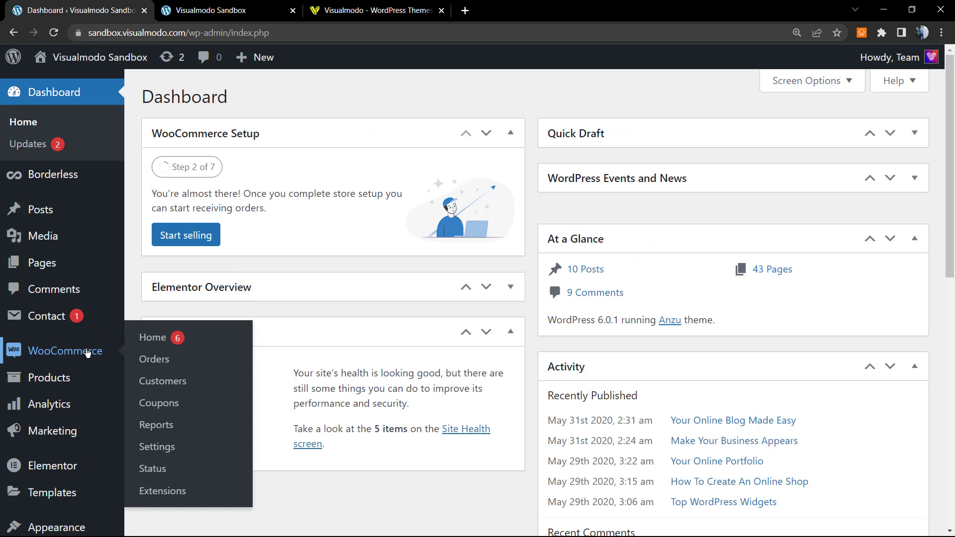
mouse_move(66, 351)
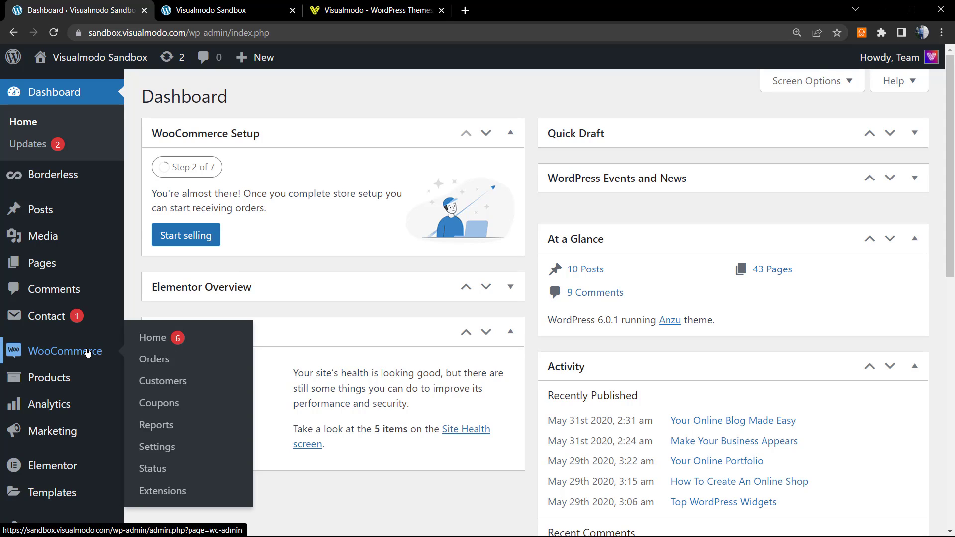
mouse_move(79, 354)
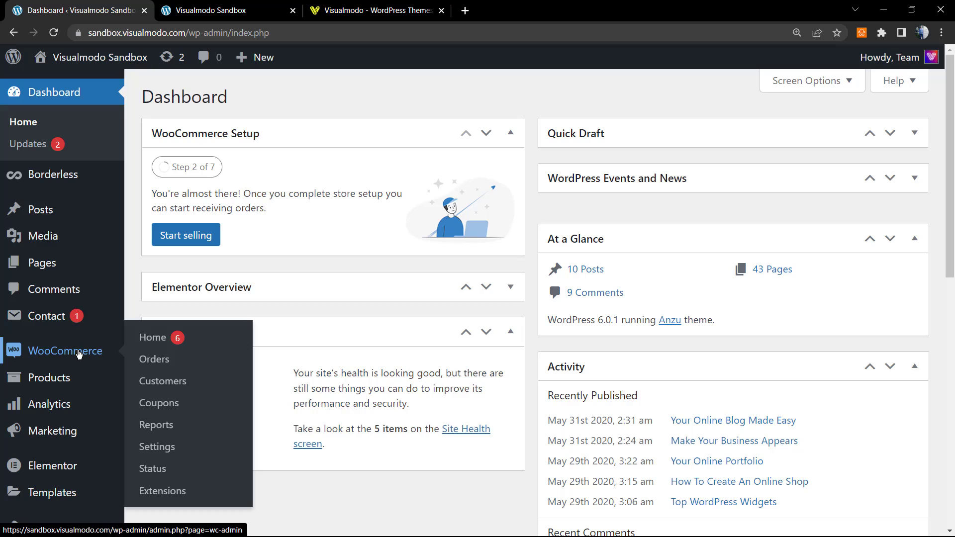
mouse_move(154, 337)
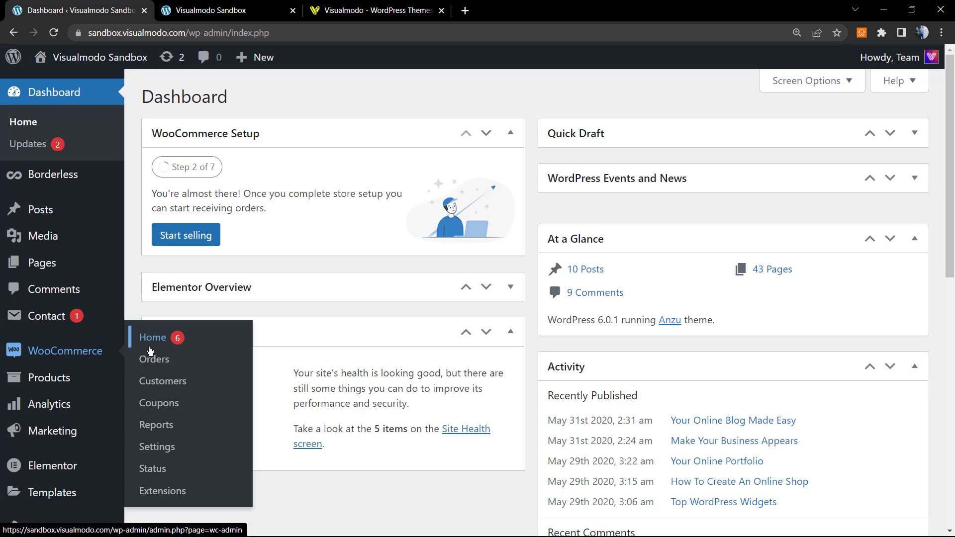
mouse_move(173, 440)
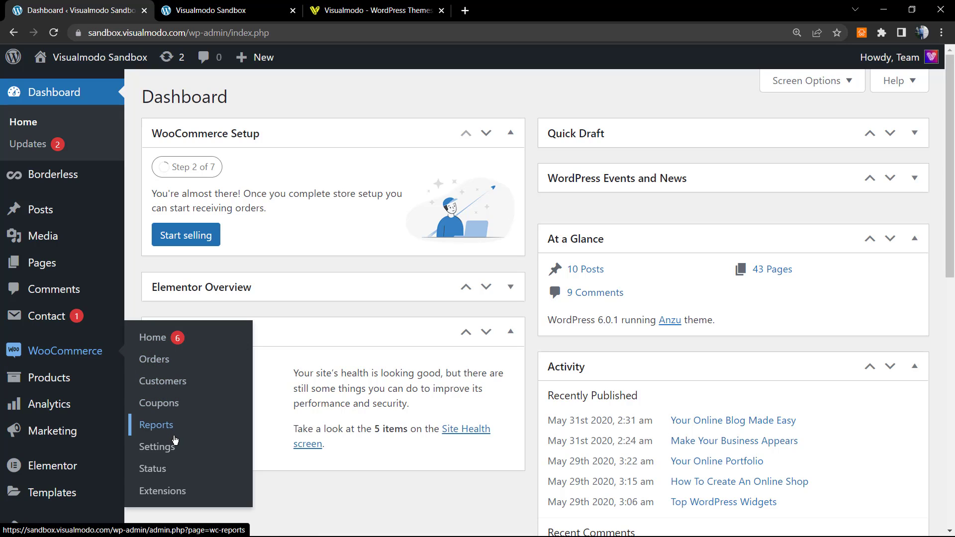
left_click(159, 447)
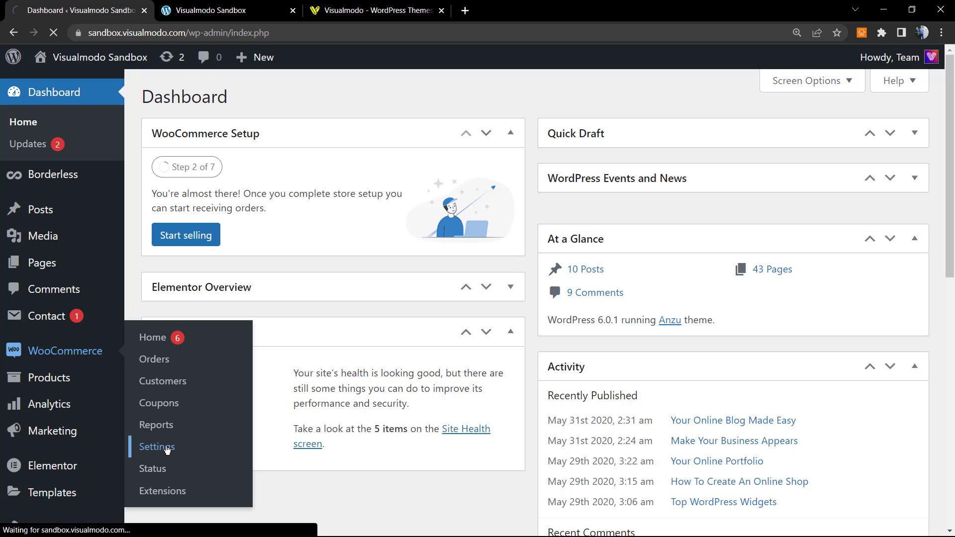
Step: Switch the WooCommerce Settings page from General to the Emails section
left_click(157, 446)
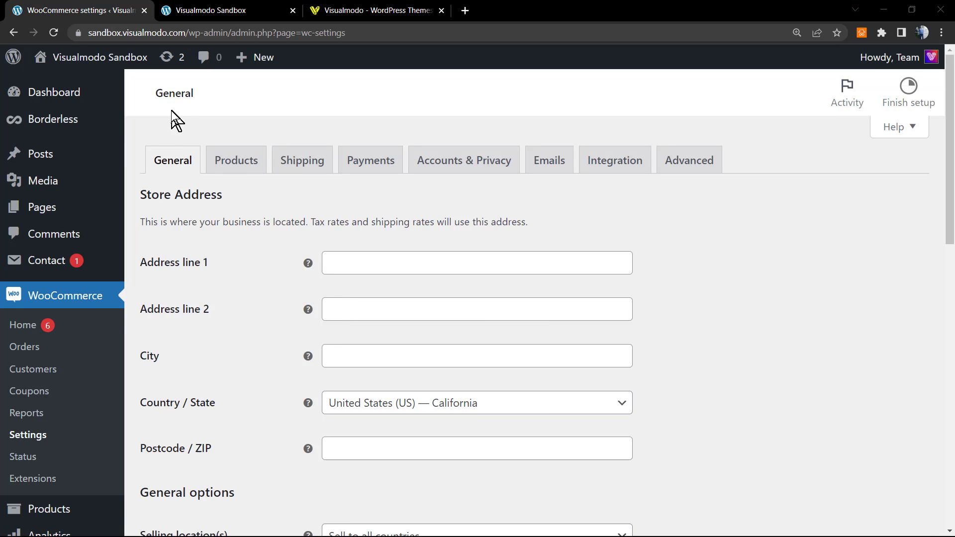
mouse_move(236, 160)
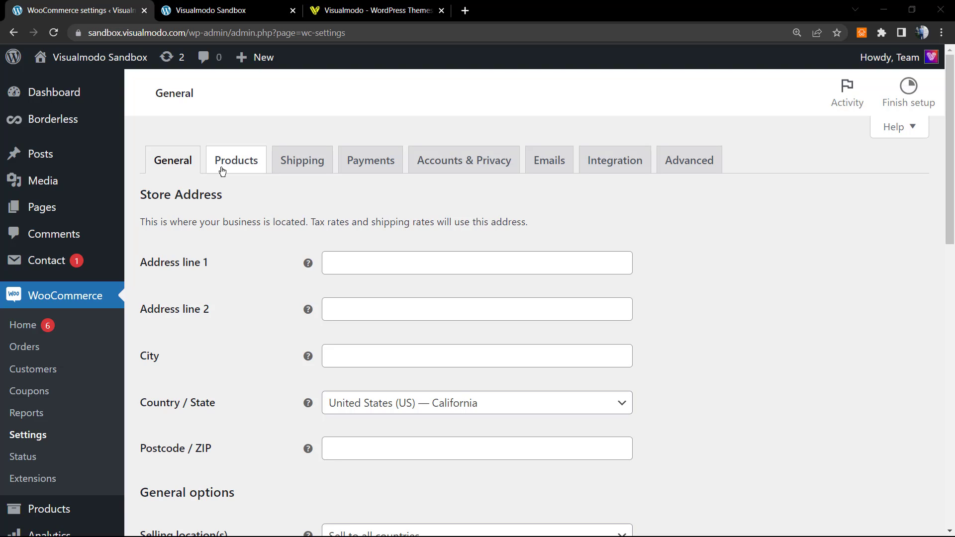
mouse_move(370, 160)
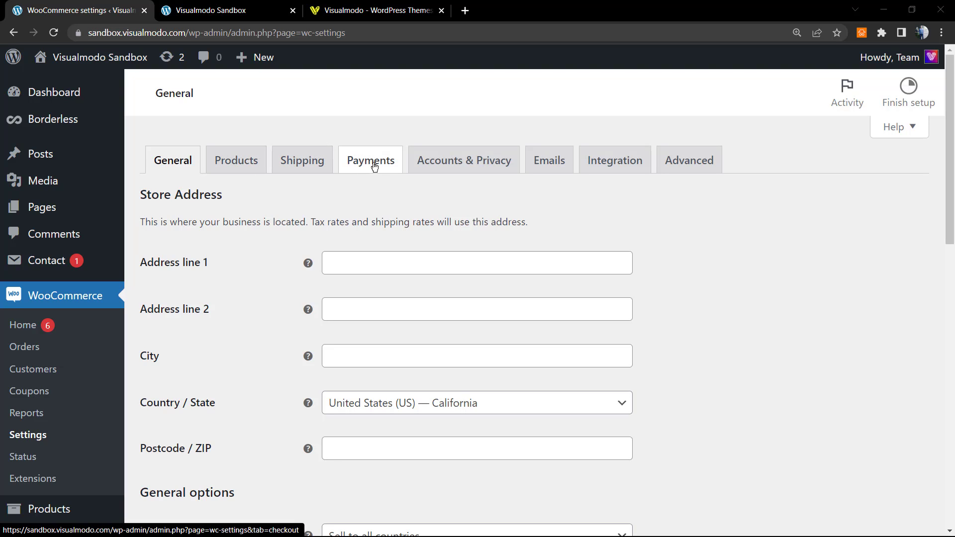
mouse_move(464, 160)
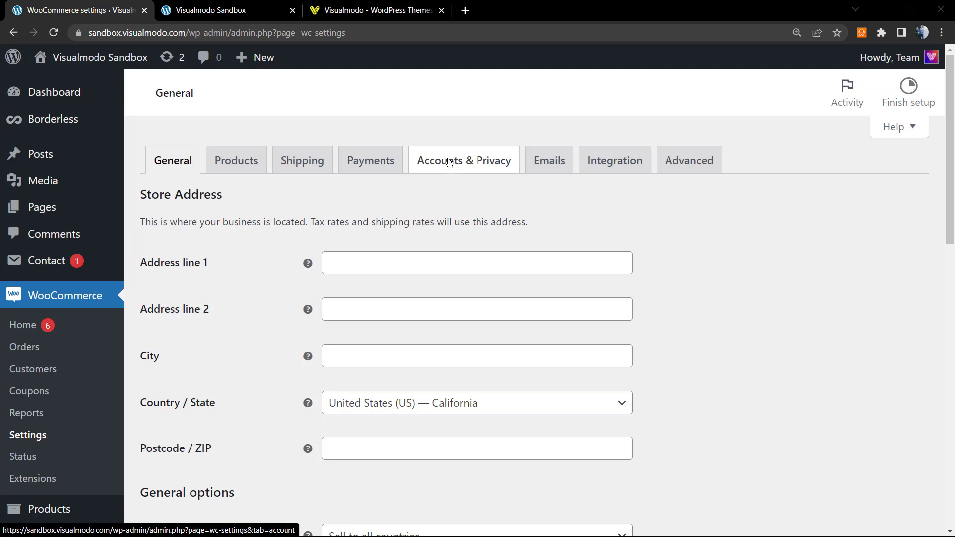
mouse_move(549, 160)
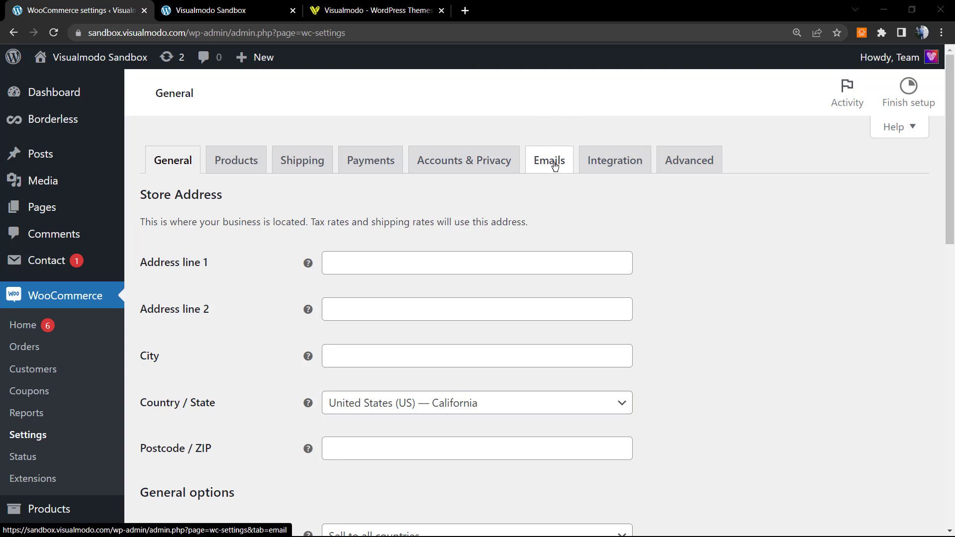
left_click(548, 161)
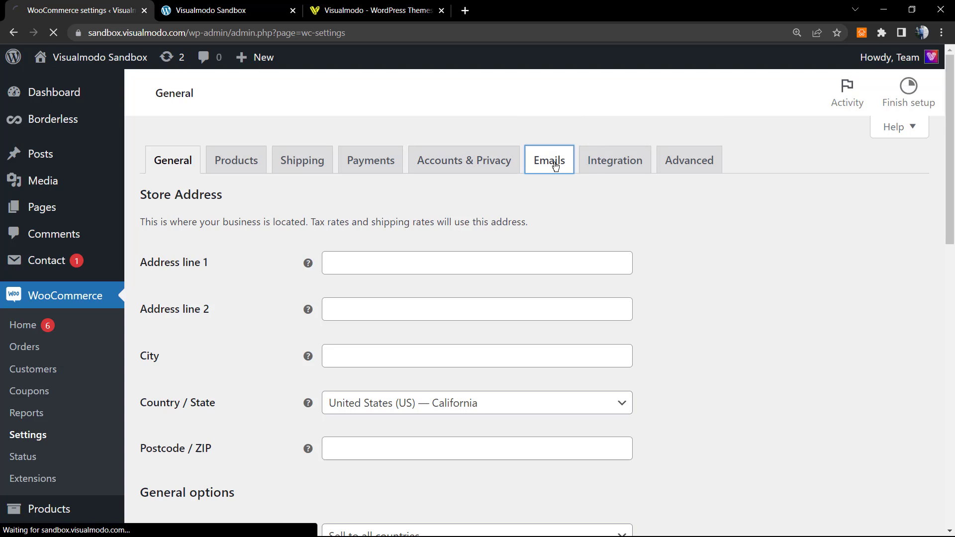
Step: Scroll the Emails settings down to the Email template section with the Footer text field
left_click(548, 160)
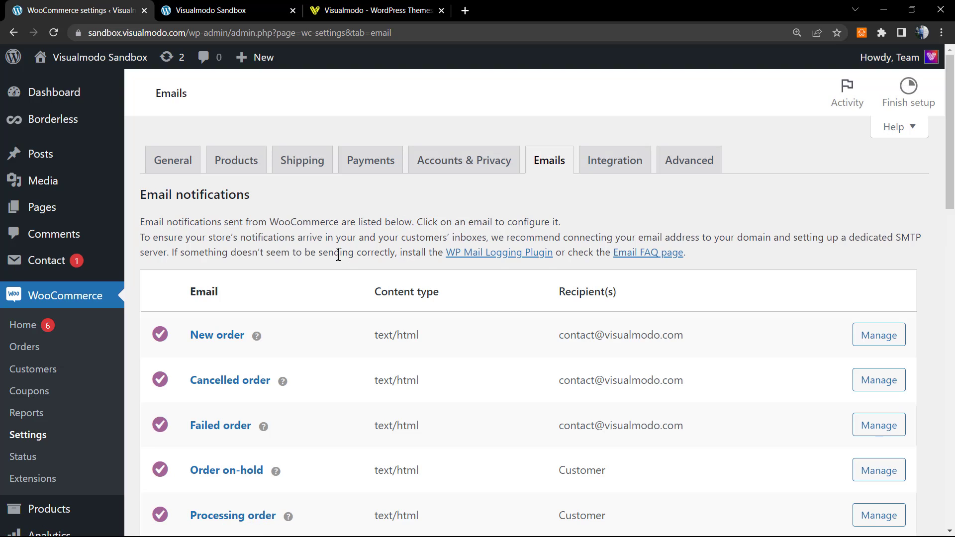
scroll("down", 3)
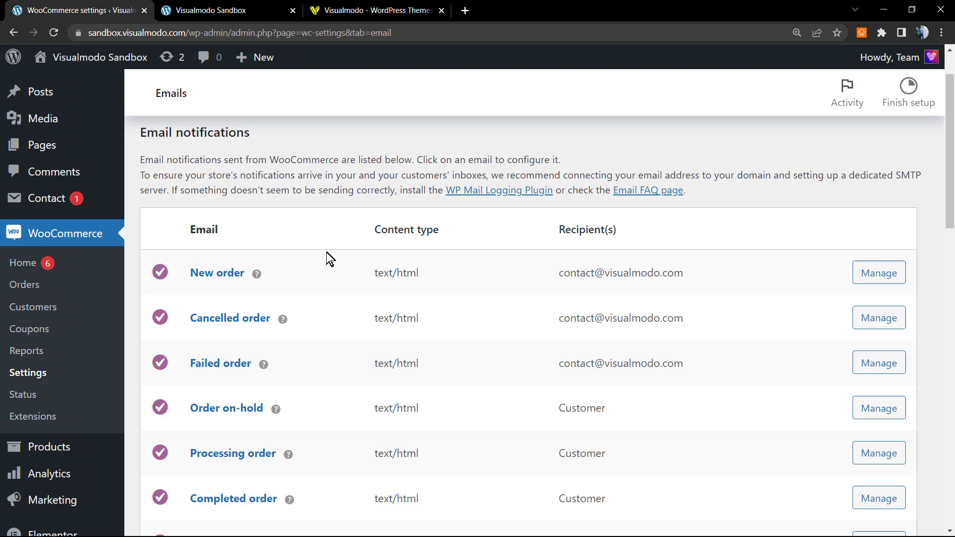
scroll("down", 3)
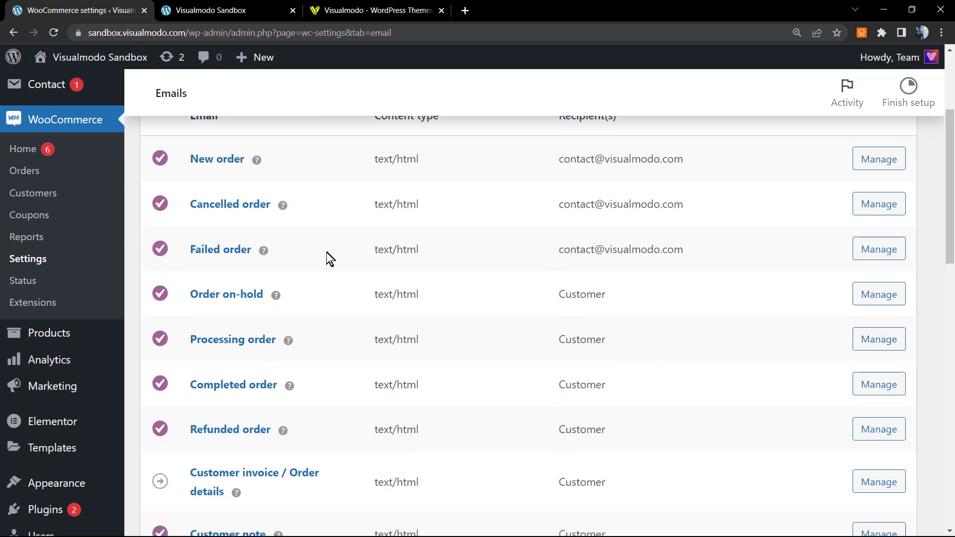
scroll("down", 3)
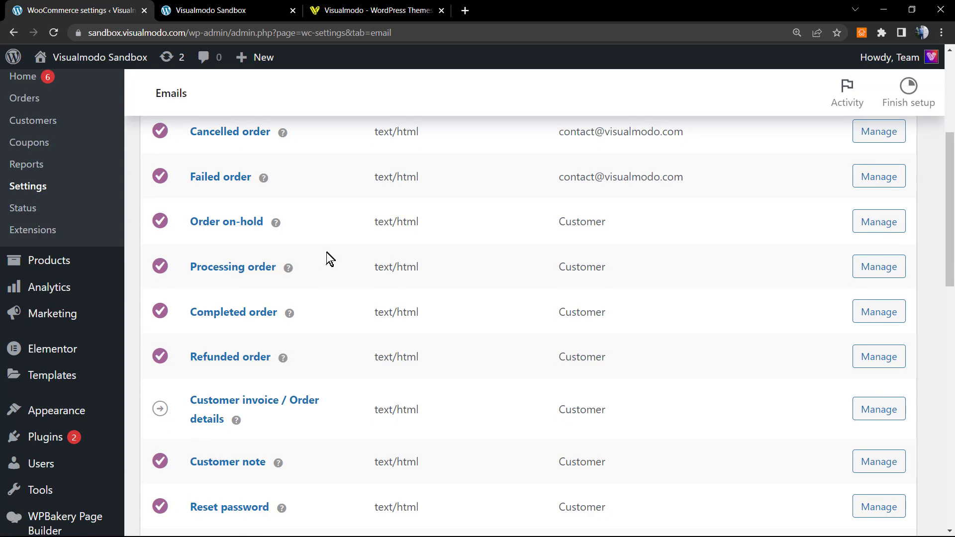
scroll("down", 3)
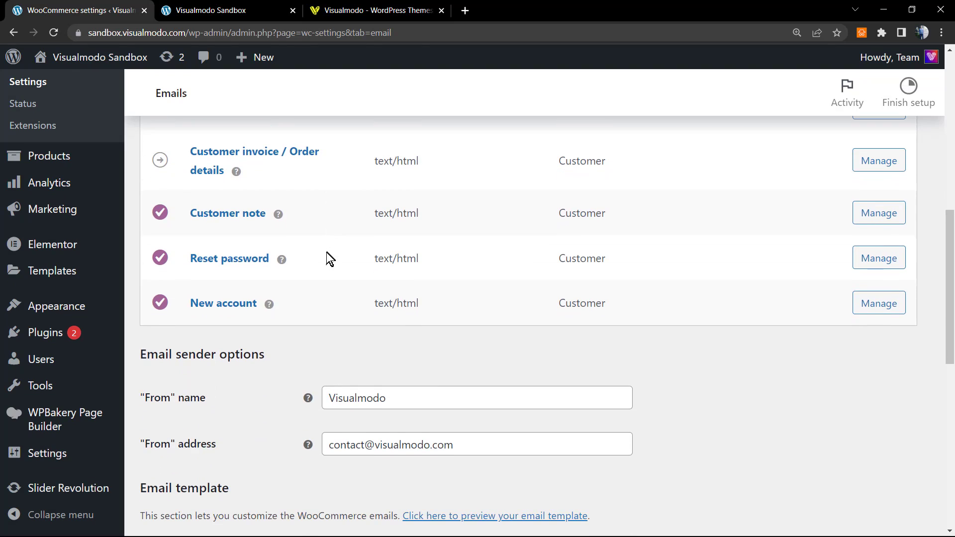
scroll("down", 3)
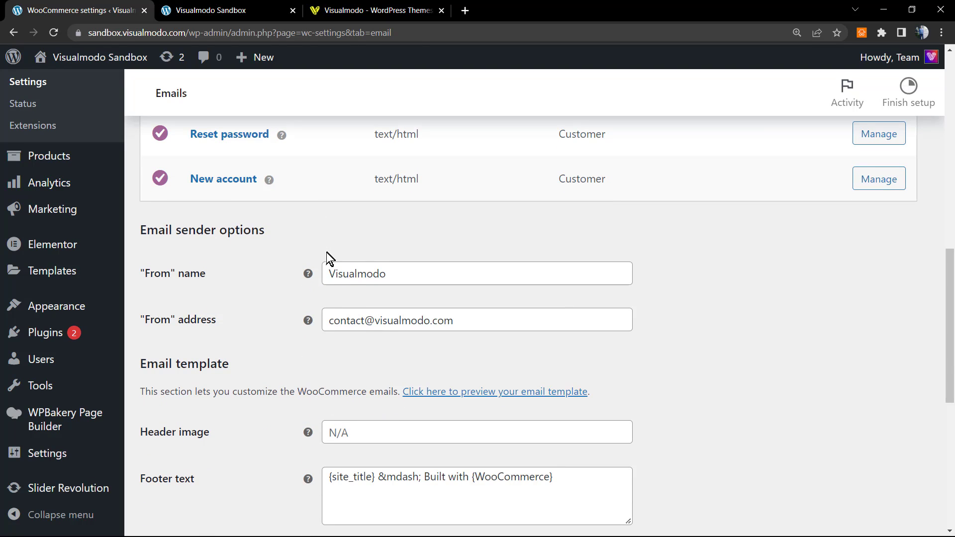
scroll("down", 3)
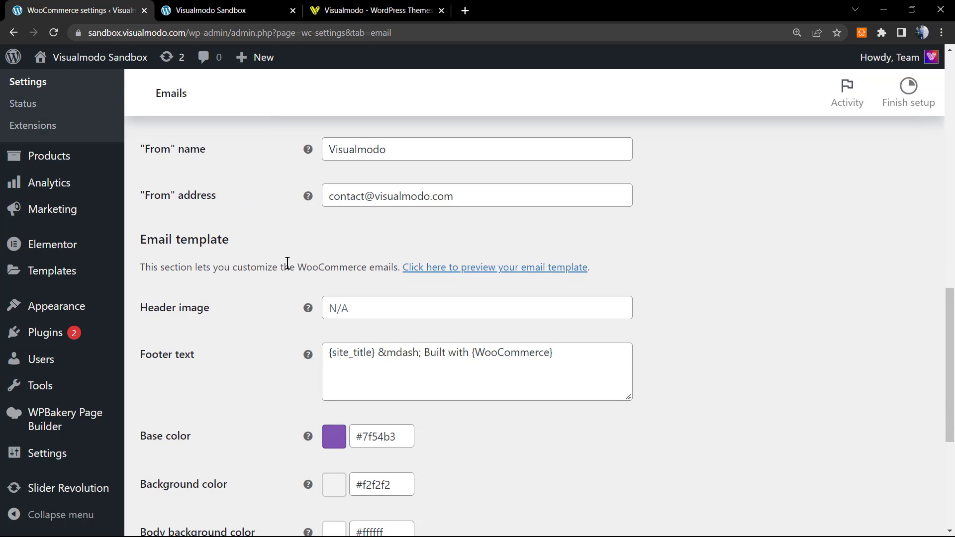
scroll("down", 3)
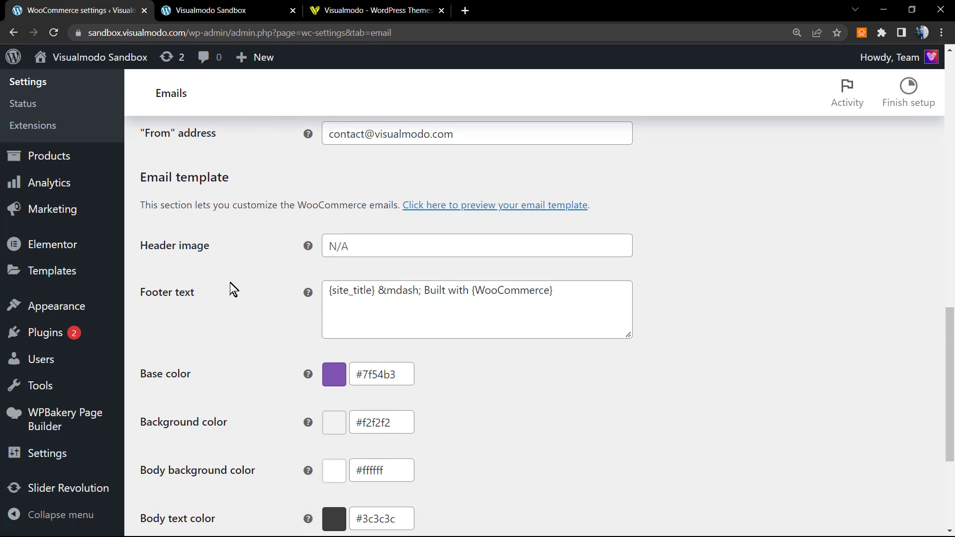
Step: Delete 'Built with {WooCommerce}' so the footer text reads only '{site_title} &mdash;'
double_click(166, 291)
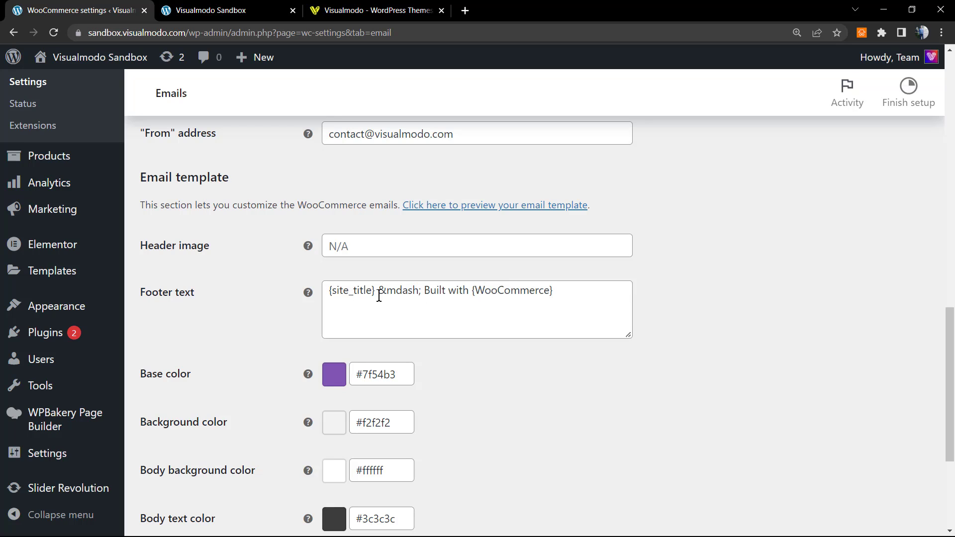
double_click(397, 289)
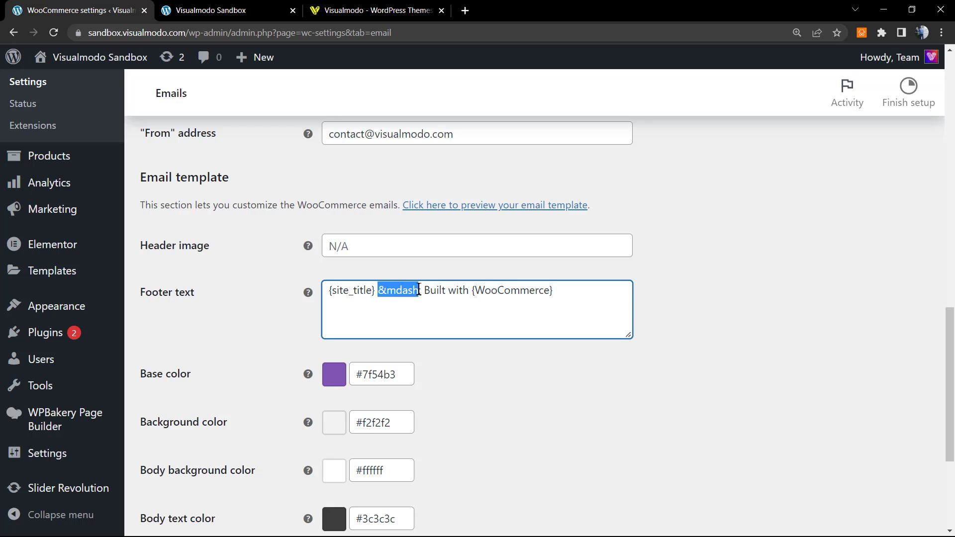
left_click(424, 290)
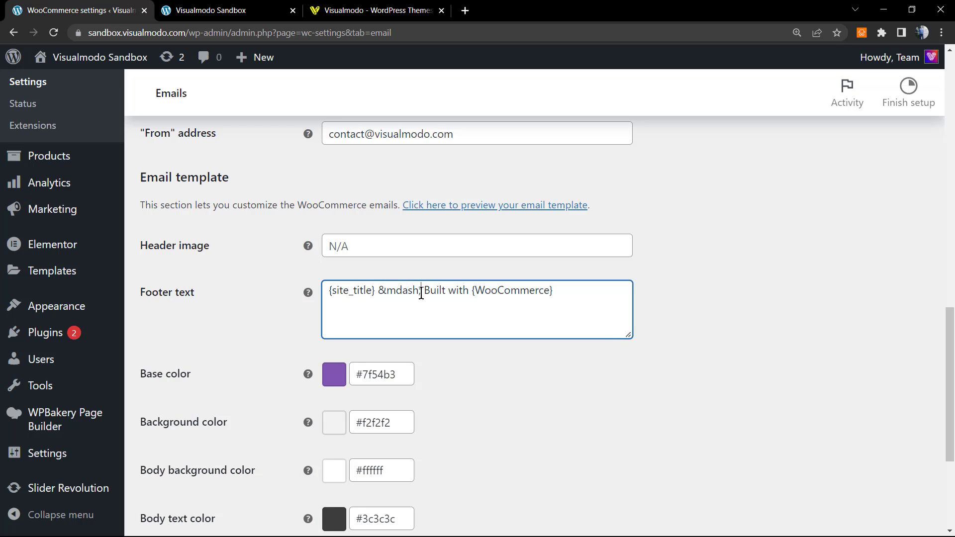
double_click(430, 290)
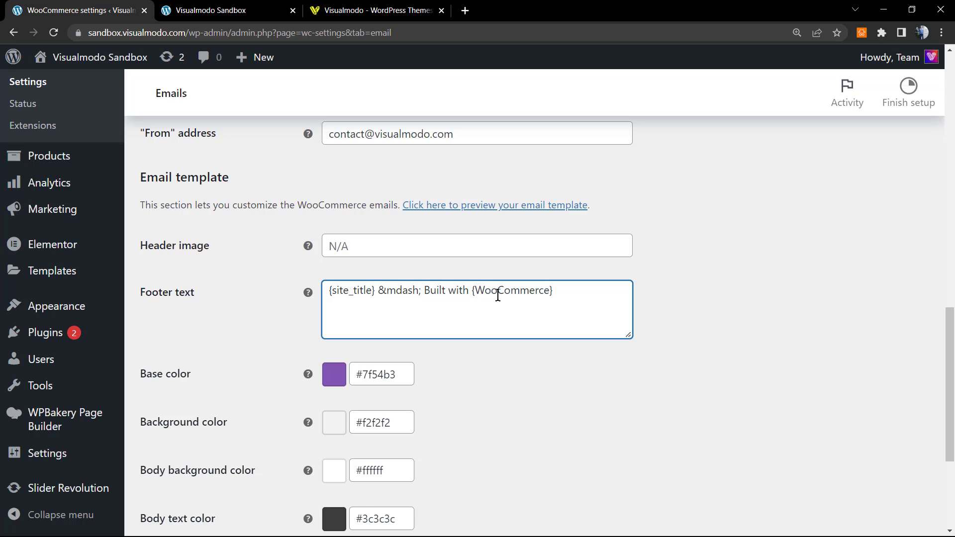
double_click(511, 290)
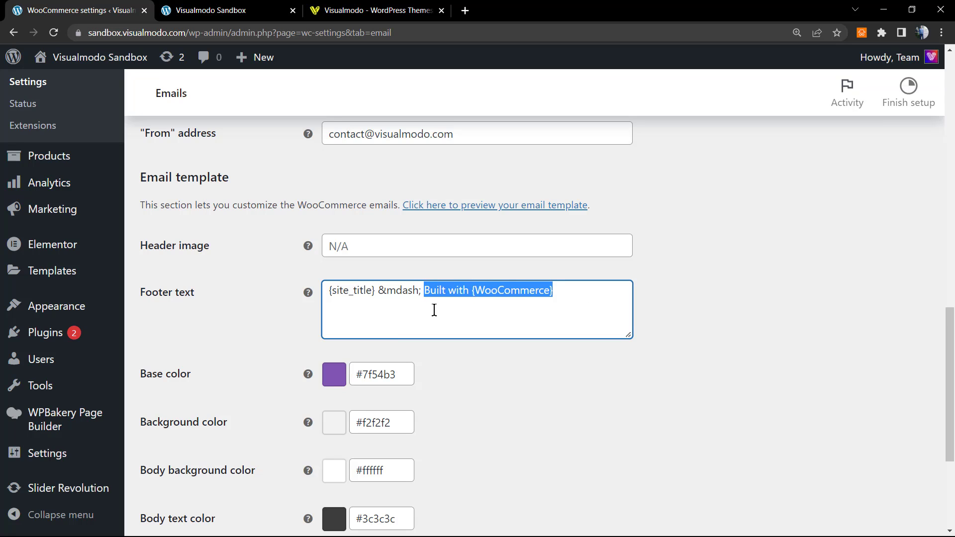
key("Delete")
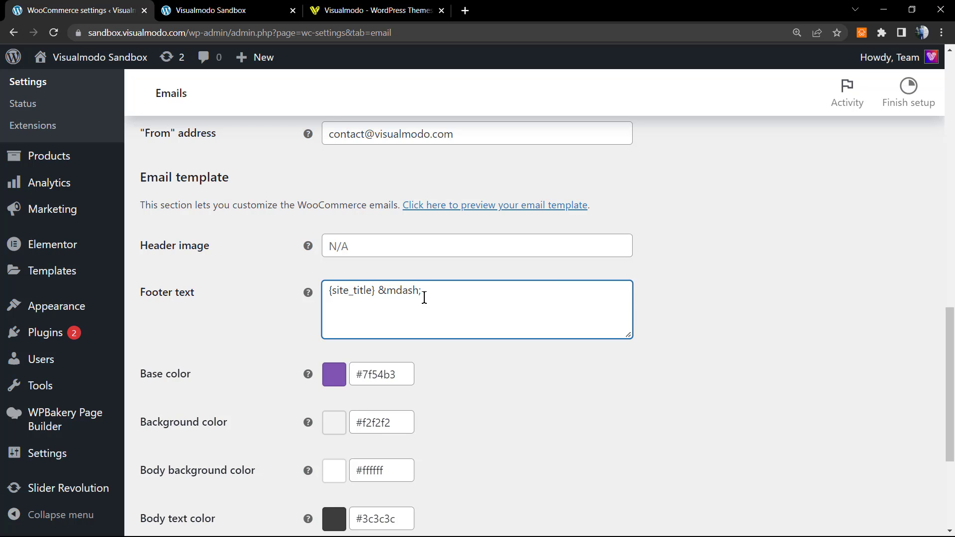
scroll("down", 3)
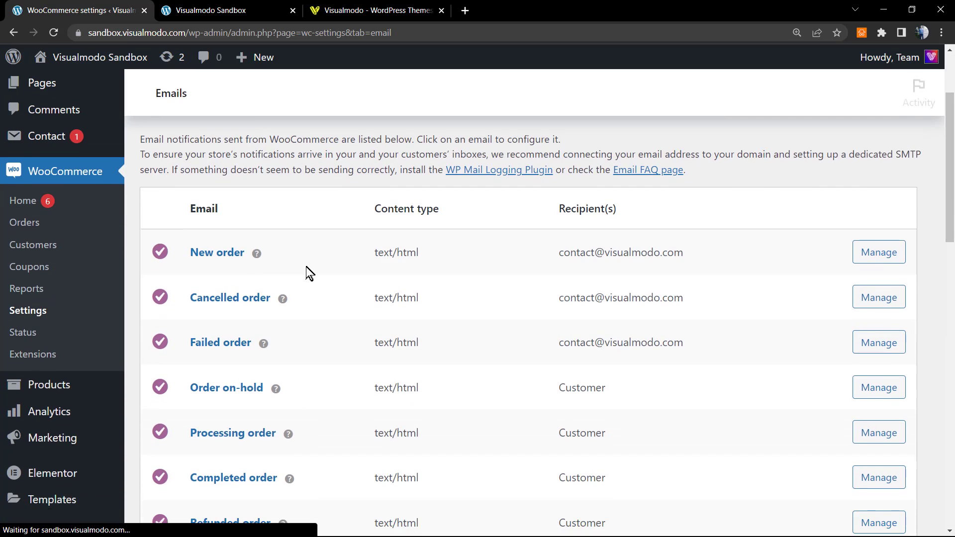
Step: Launch the email template preview from the Email template section
scroll("down", 3)
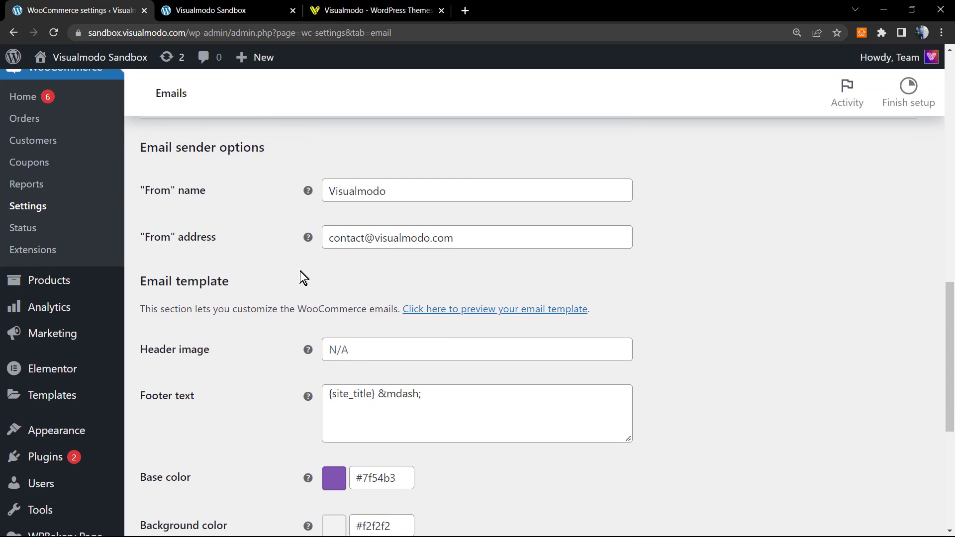
mouse_move(439, 316)
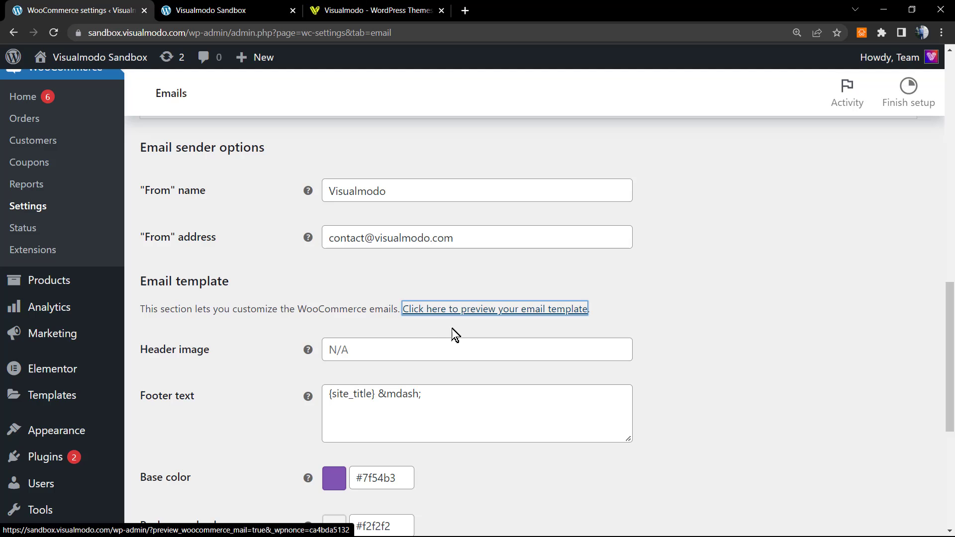
left_click(494, 308)
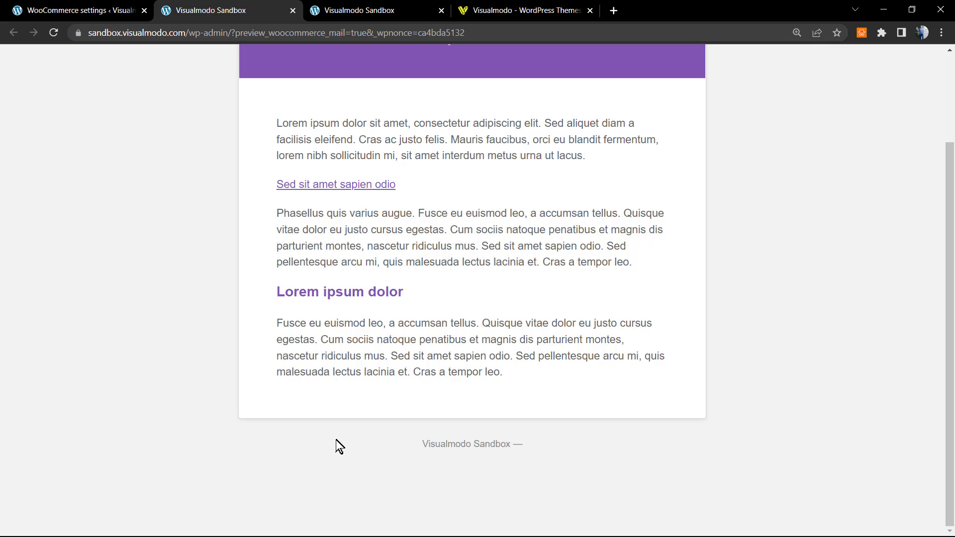
mouse_move(365, 10)
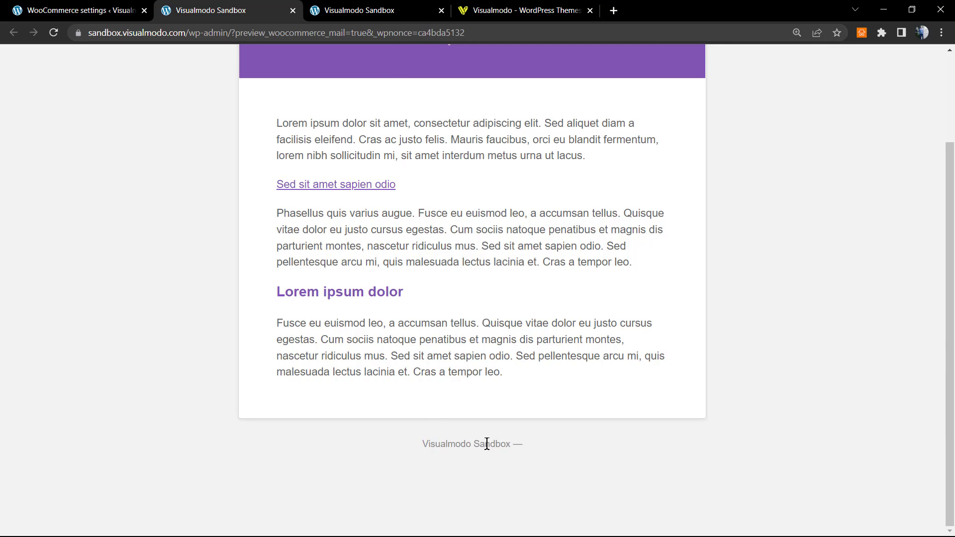
Step: Return from the preview tab to the WooCommerce email settings tab
left_click(76, 10)
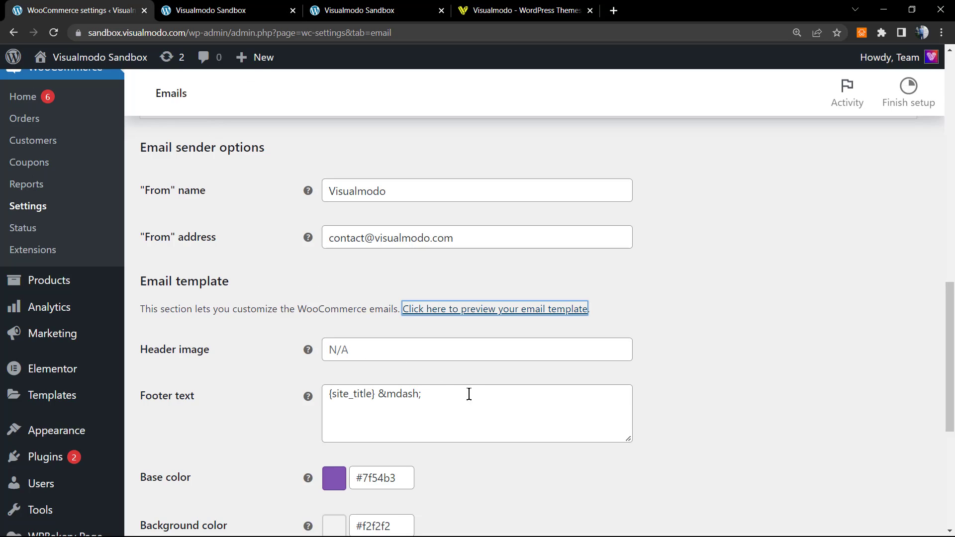
Step: Append '© 2010-2022 Visualmodo. All Rights Reserved.' after the dash in Footer text and save changes
type("© 2010-2022 Visualmodo. All Rights Reserved.")
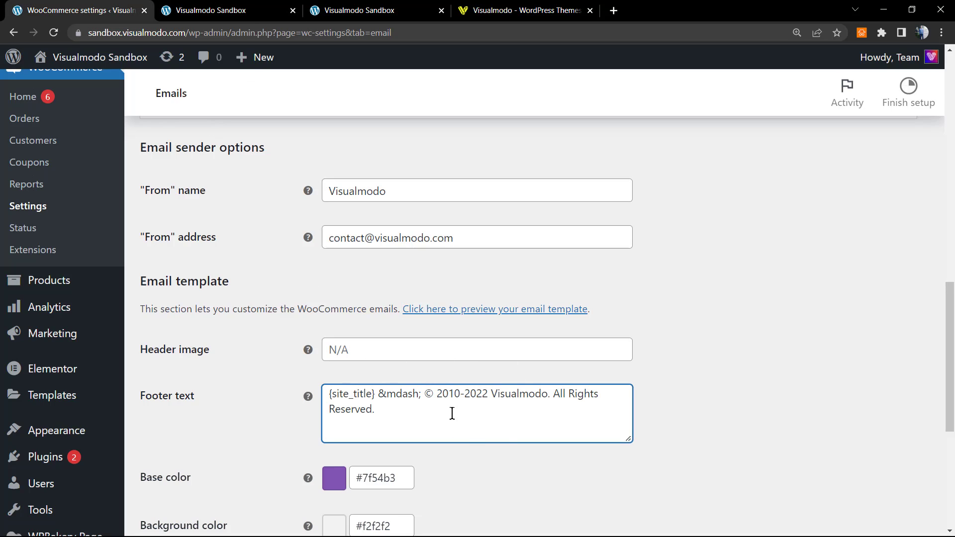
mouse_move(527, 396)
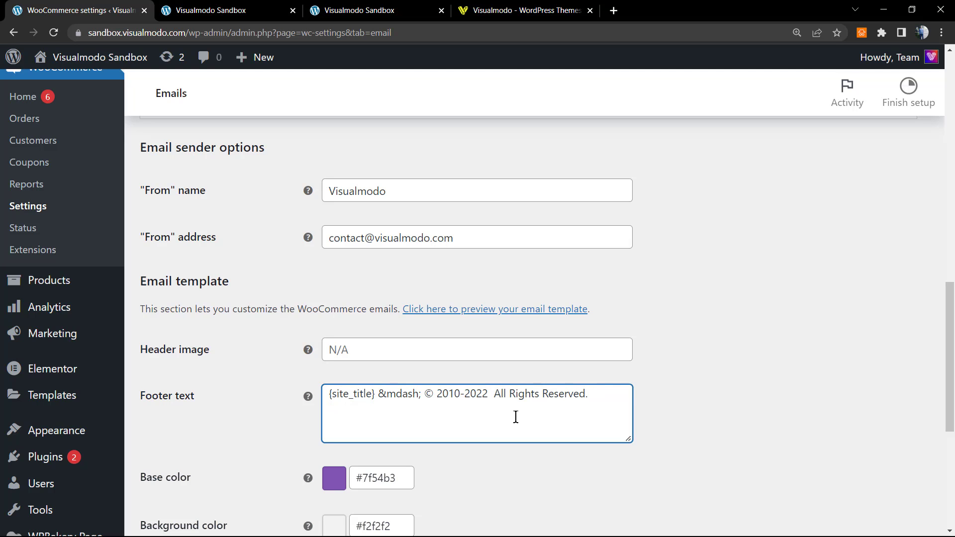
scroll("down", 3)
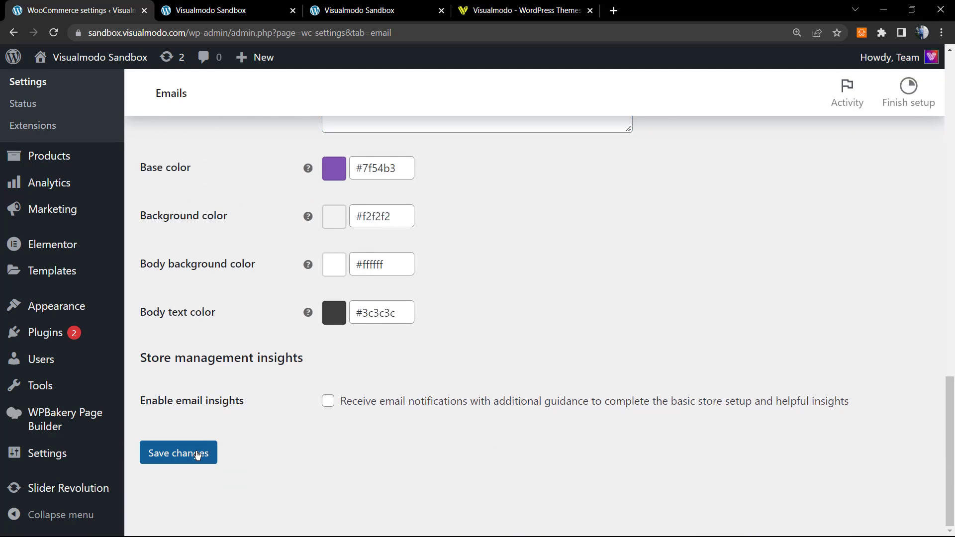
left_click(178, 453)
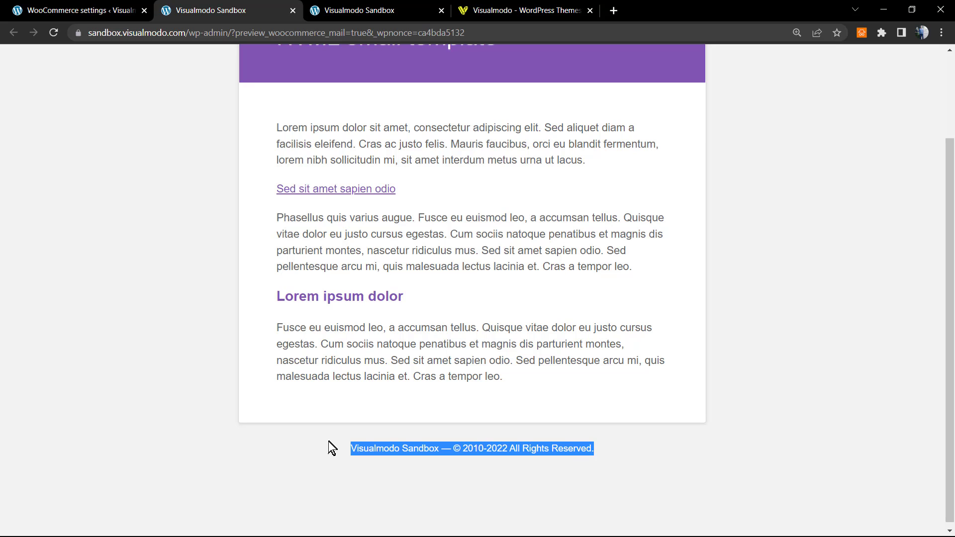
mouse_move(340, 457)
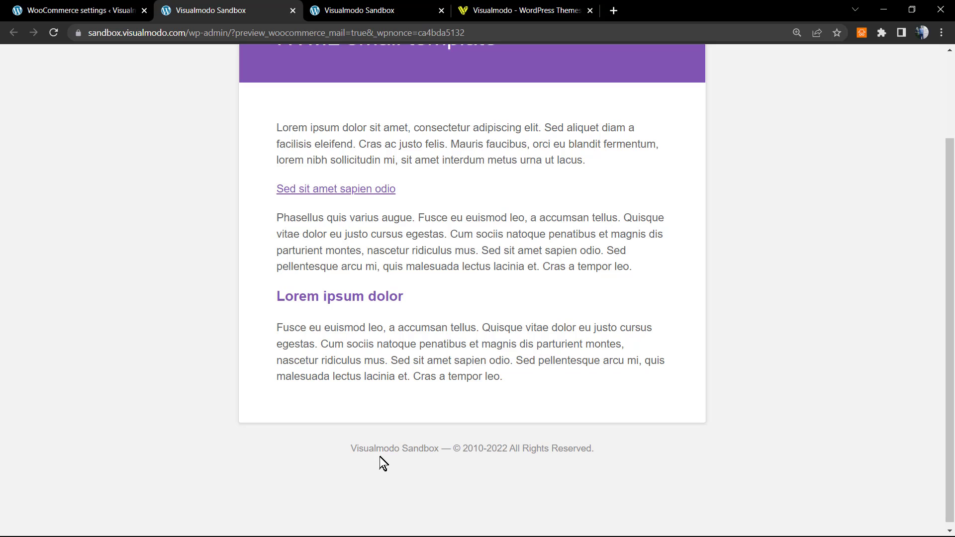
mouse_move(375, 463)
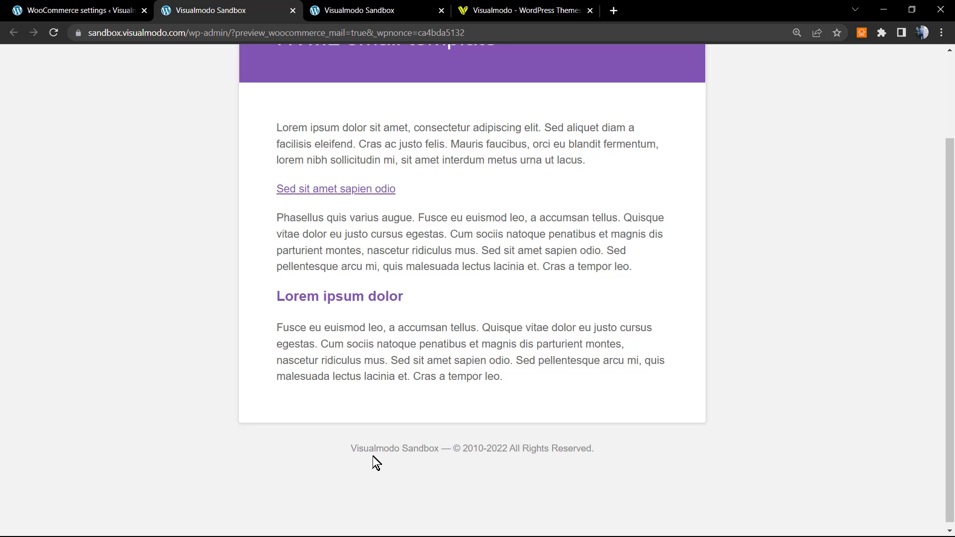
mouse_move(356, 468)
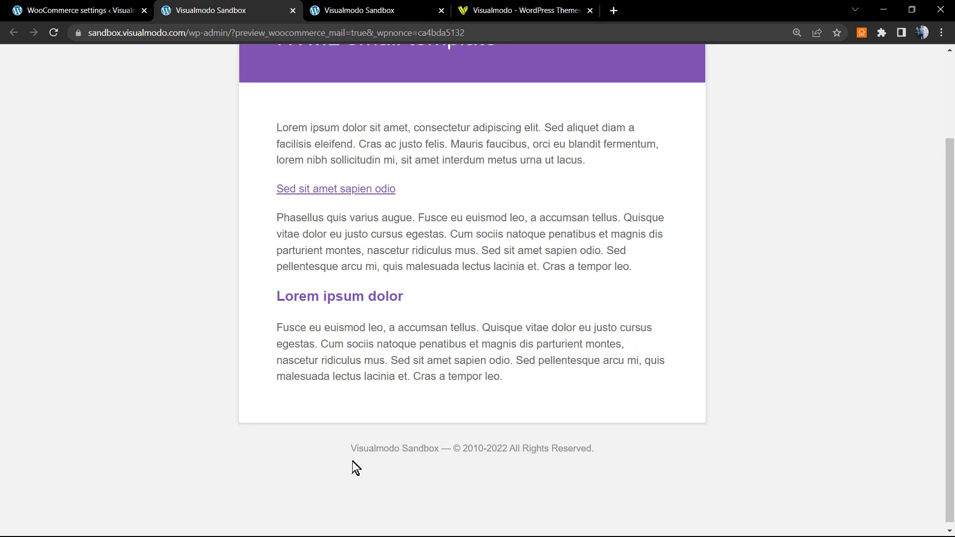
mouse_move(346, 463)
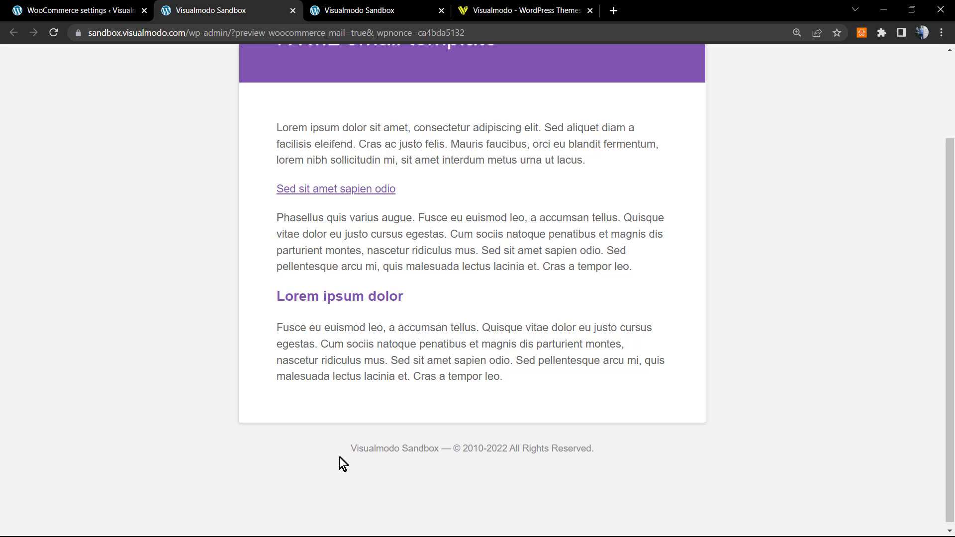
mouse_move(384, 50)
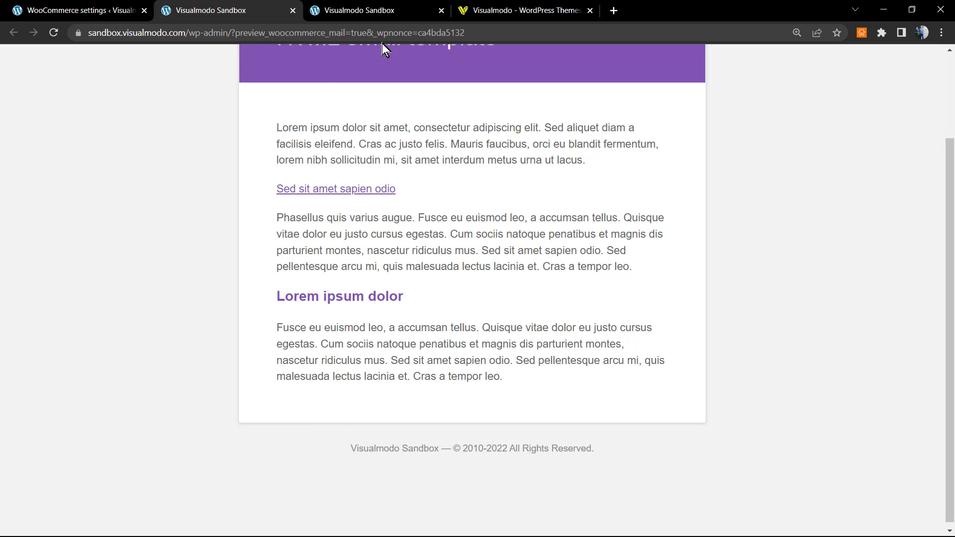
Step: Switch to the Visualmodo homepage browser tab
left_click(524, 10)
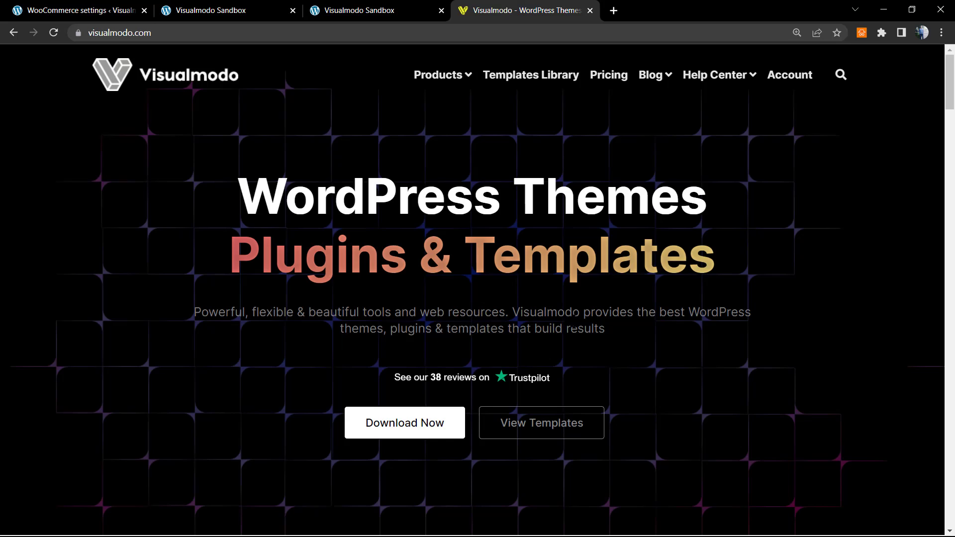
mouse_move(559, 256)
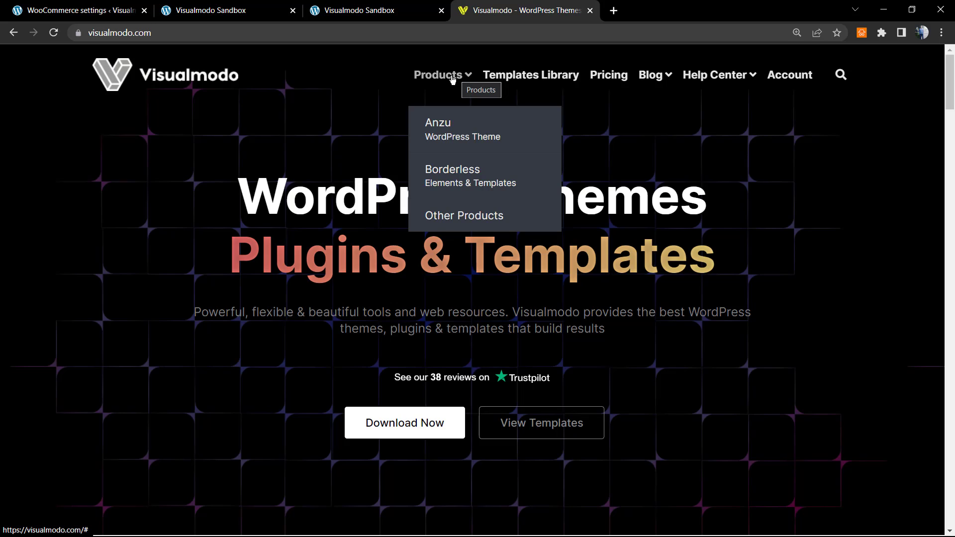
mouse_move(530, 74)
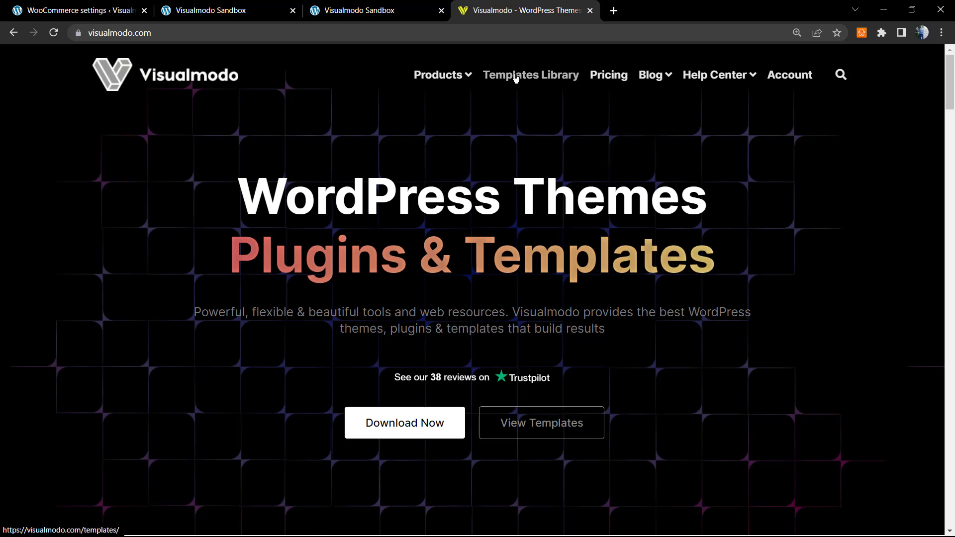
Step: Browse the Templates Library page, scrolling through the starter template gallery
left_click(530, 75)
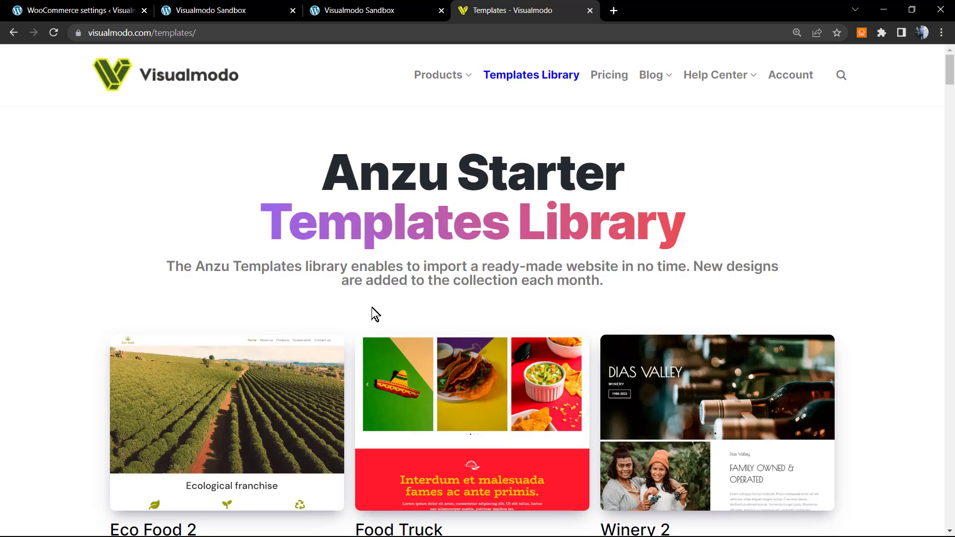
scroll("down", 3)
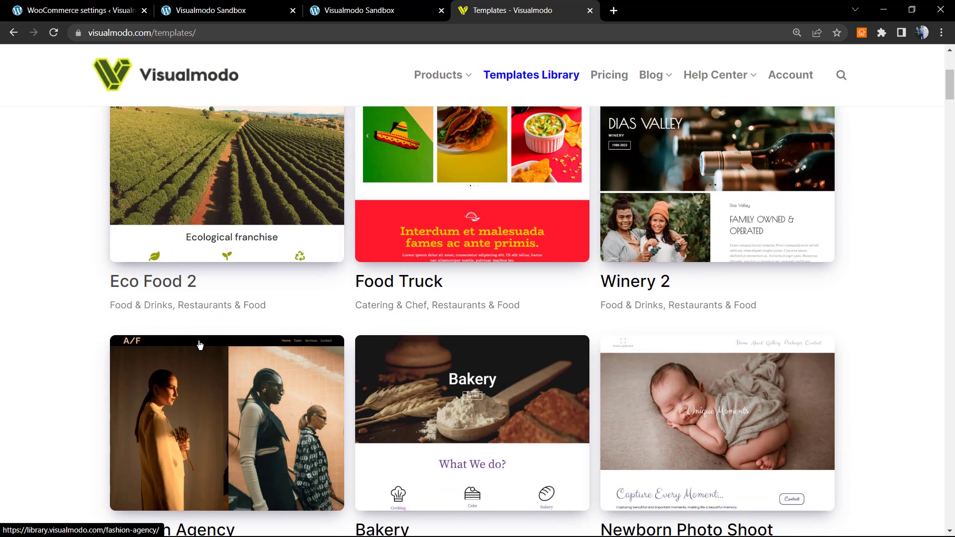
scroll("down", 3)
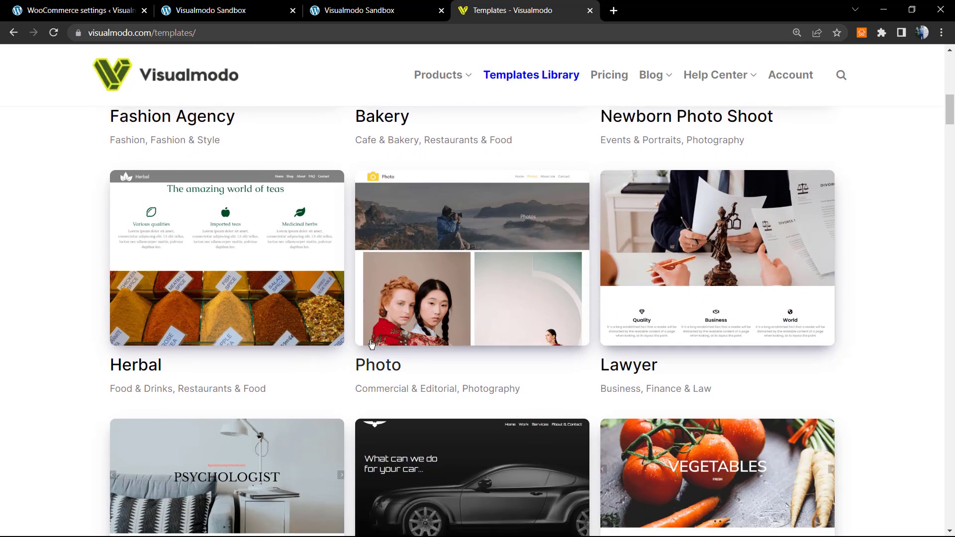
scroll("down", 3)
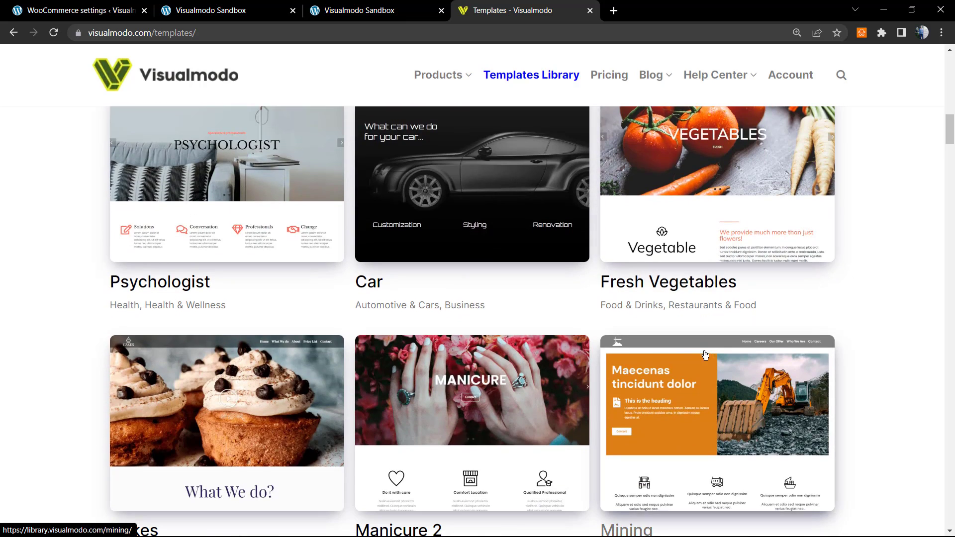
scroll("down", 3)
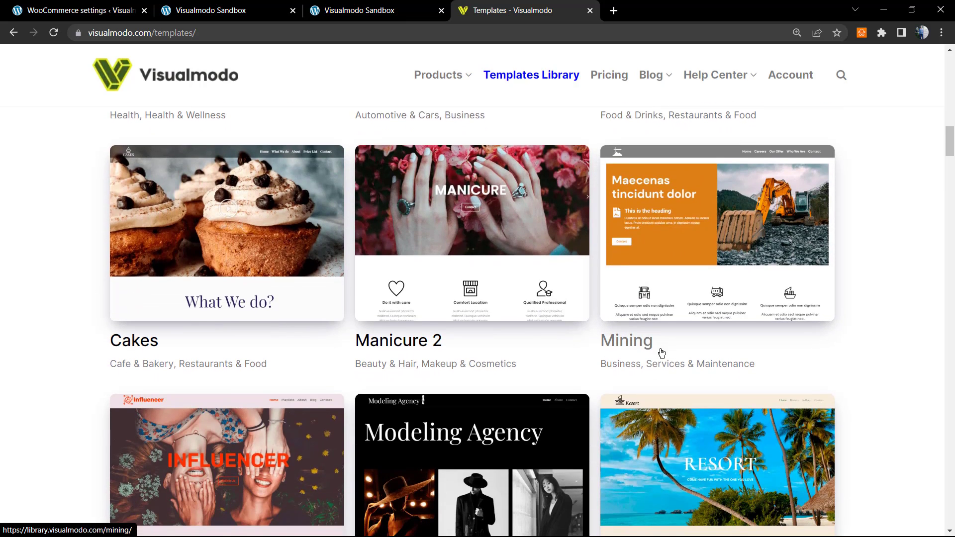
scroll("down", 3)
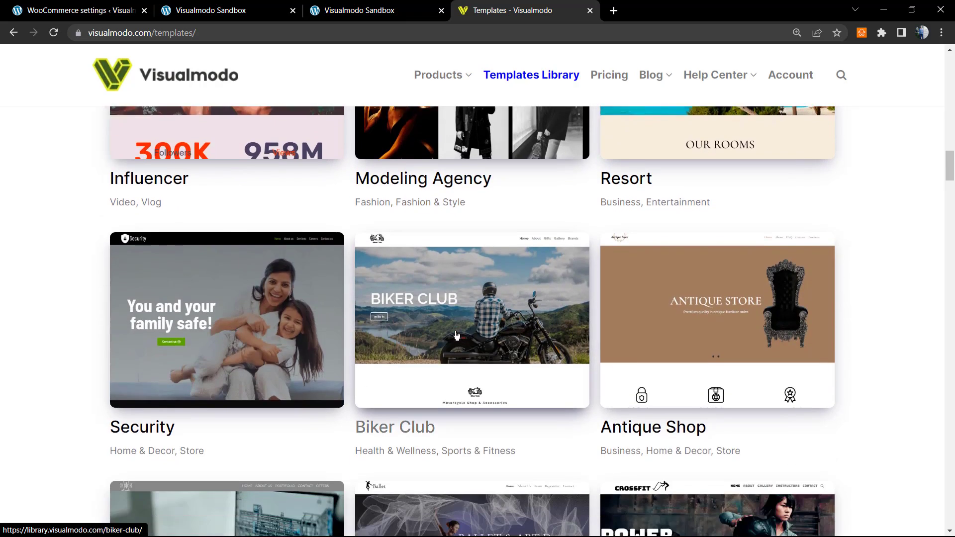
scroll("down", 3)
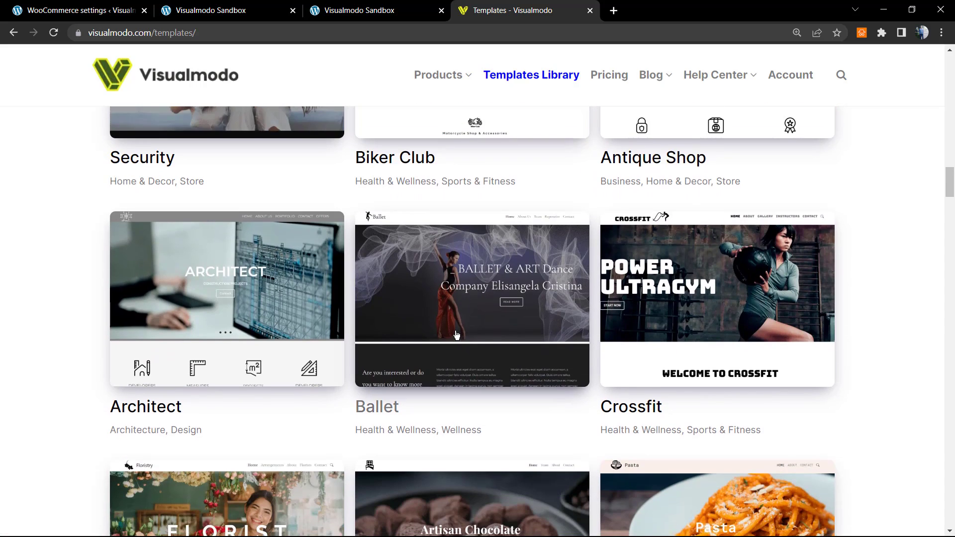
scroll("down", 3)
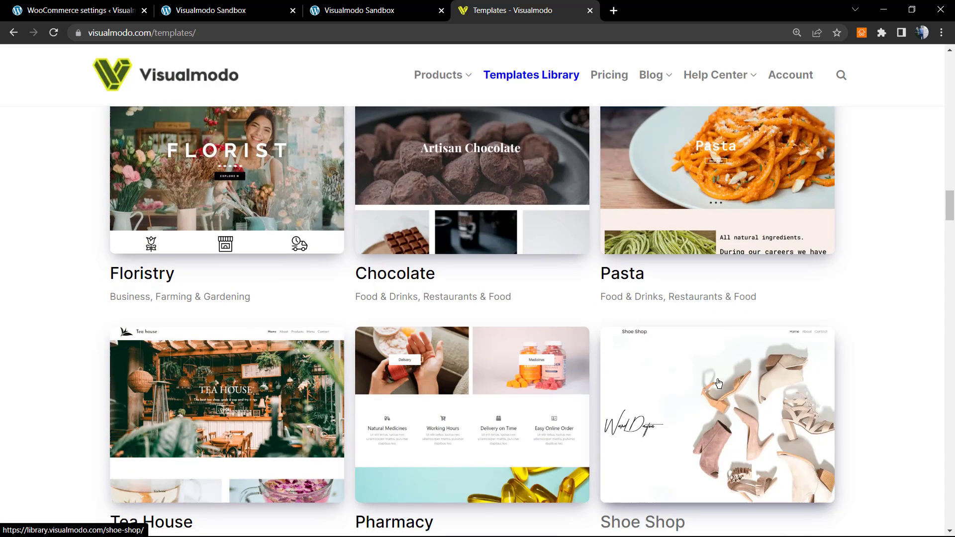
scroll("down", 3)
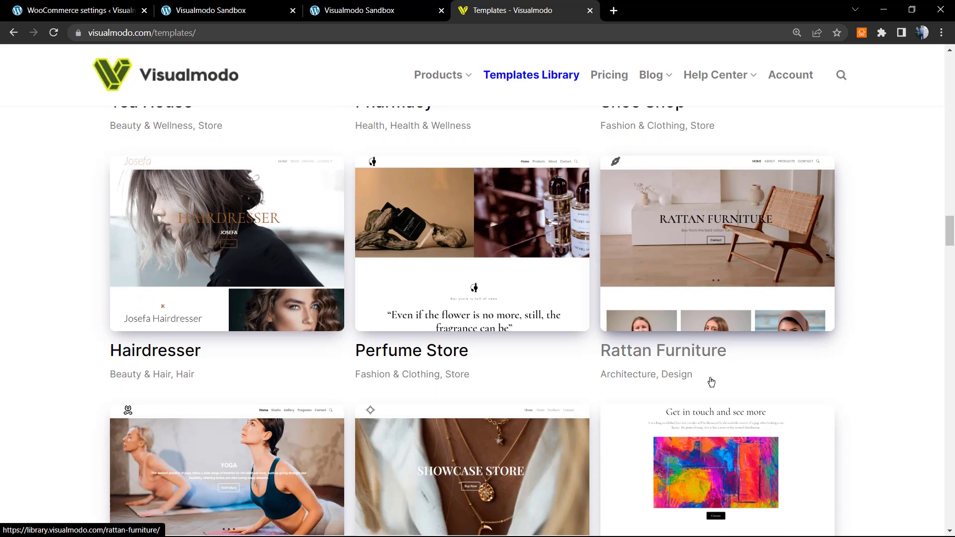
scroll("down", 3)
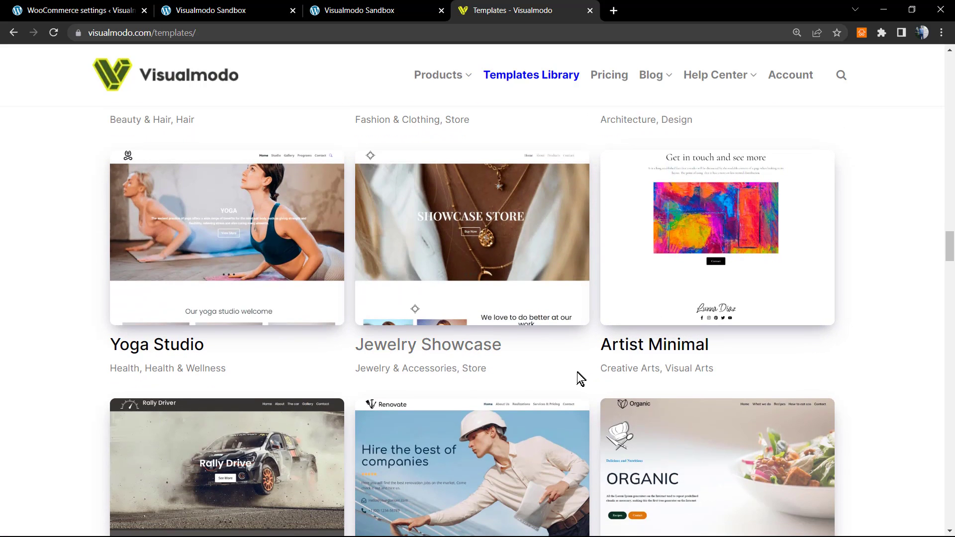
scroll("down", 3)
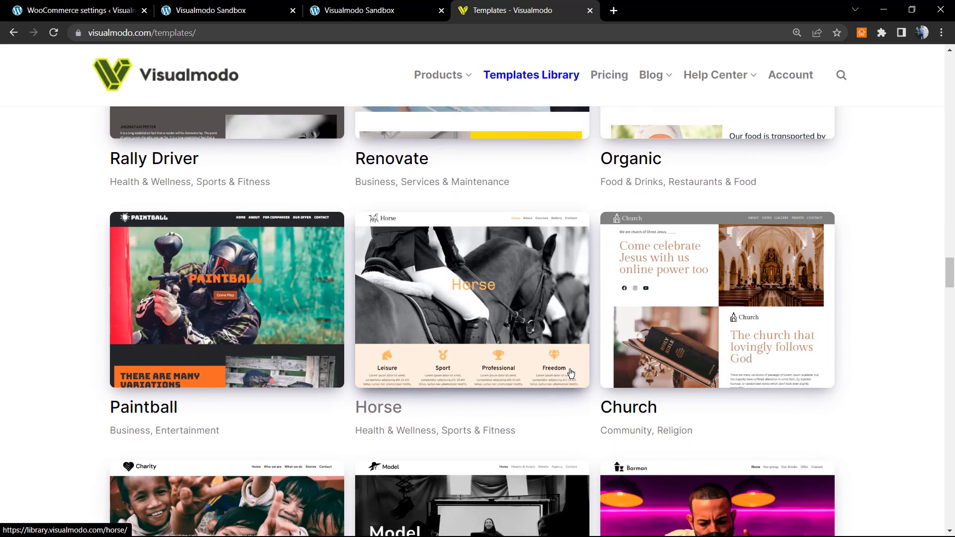
scroll("down", 3)
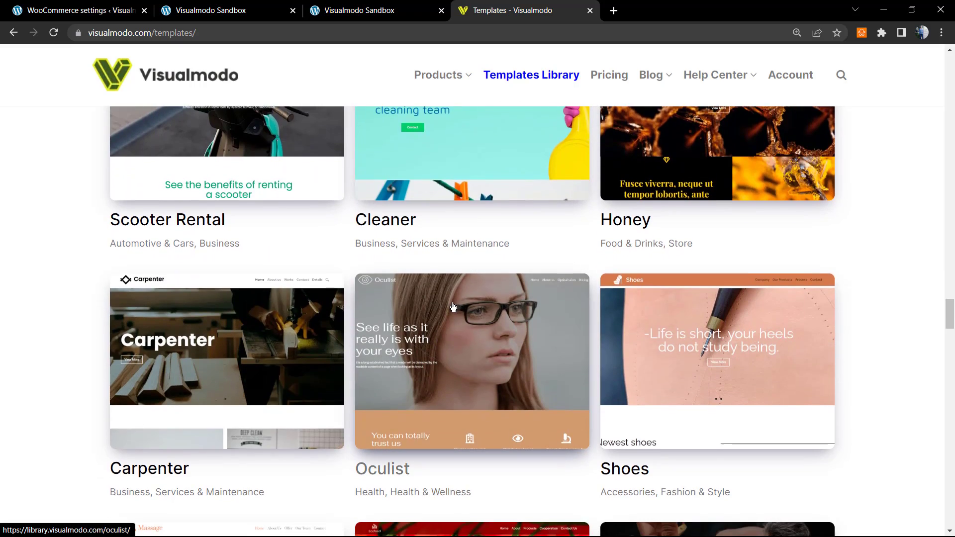
scroll("down", 3)
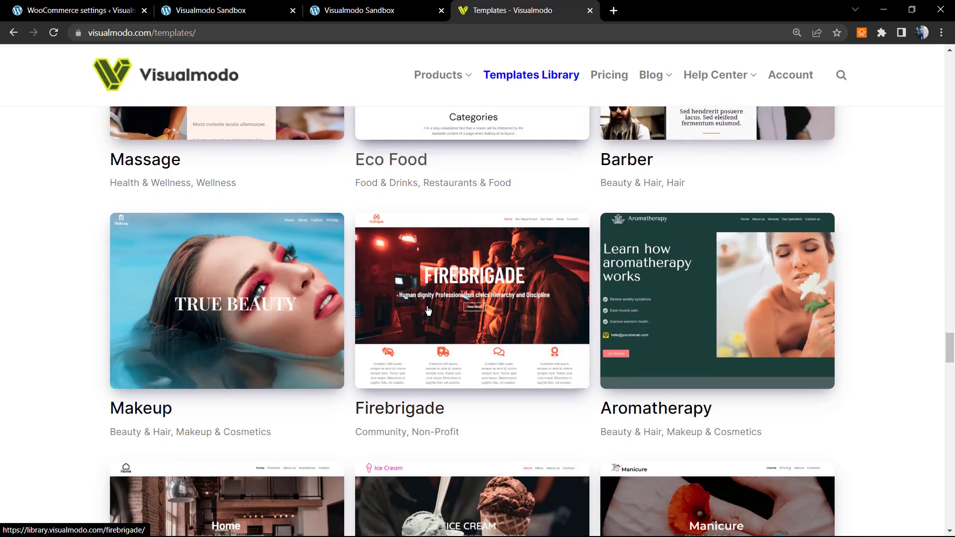
scroll("down", 3)
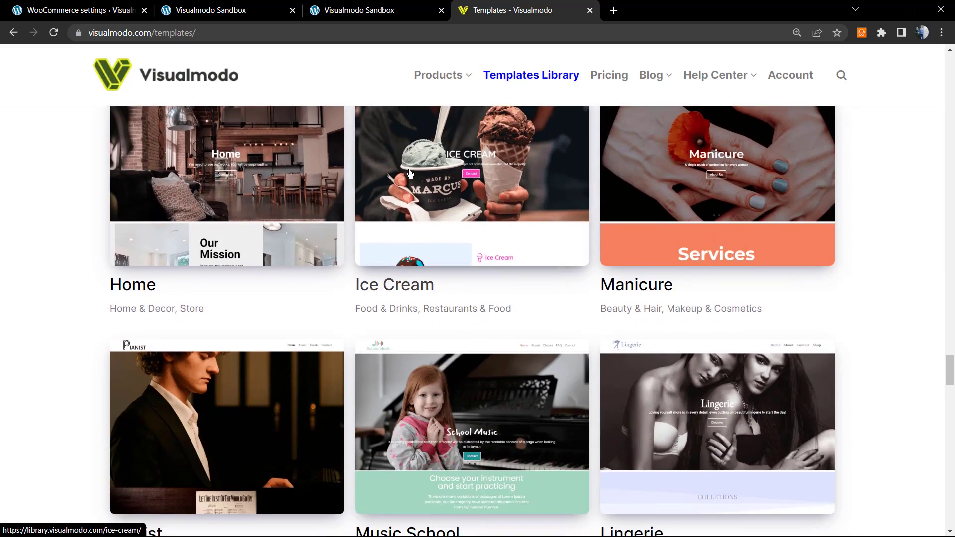